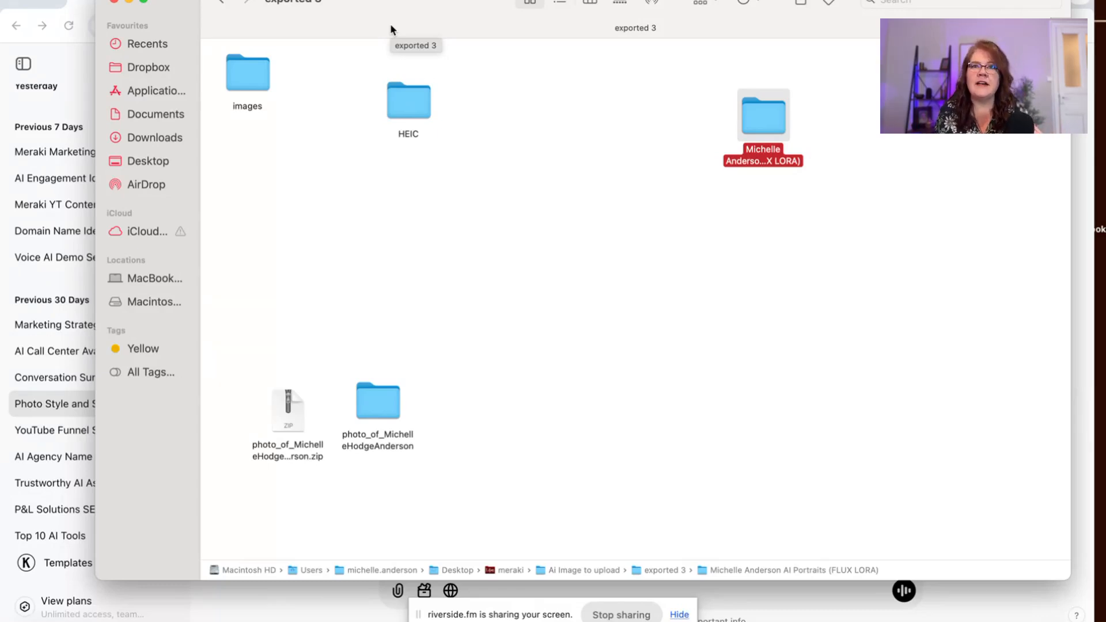
{"action": "mouse_move", "coordinate": [392, 129]}
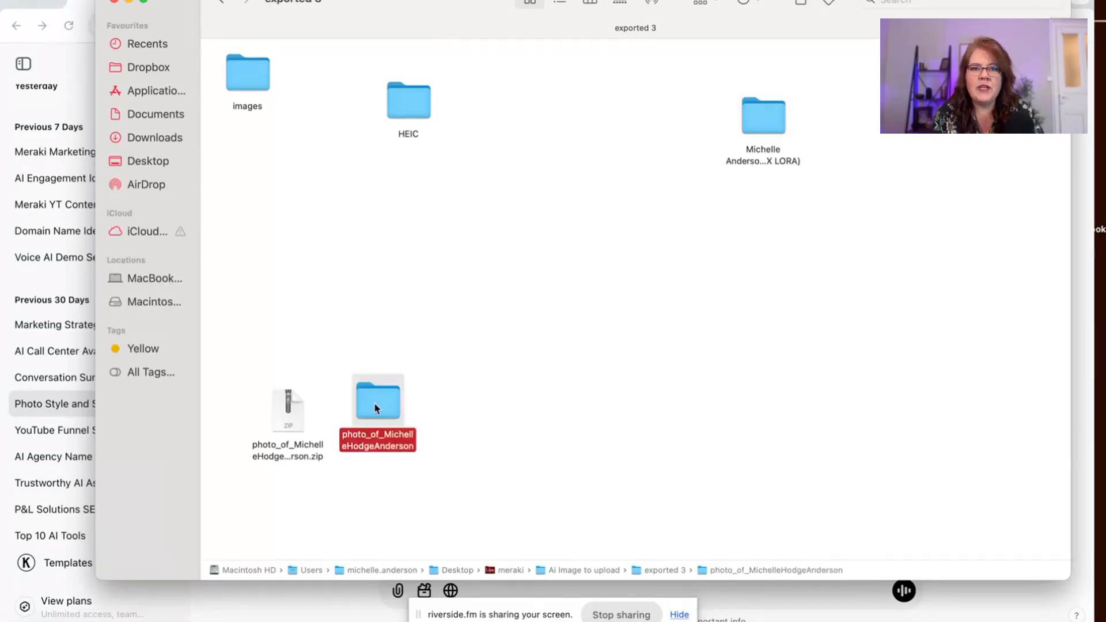
{"action": "double_click", "coordinate": [377, 400]}
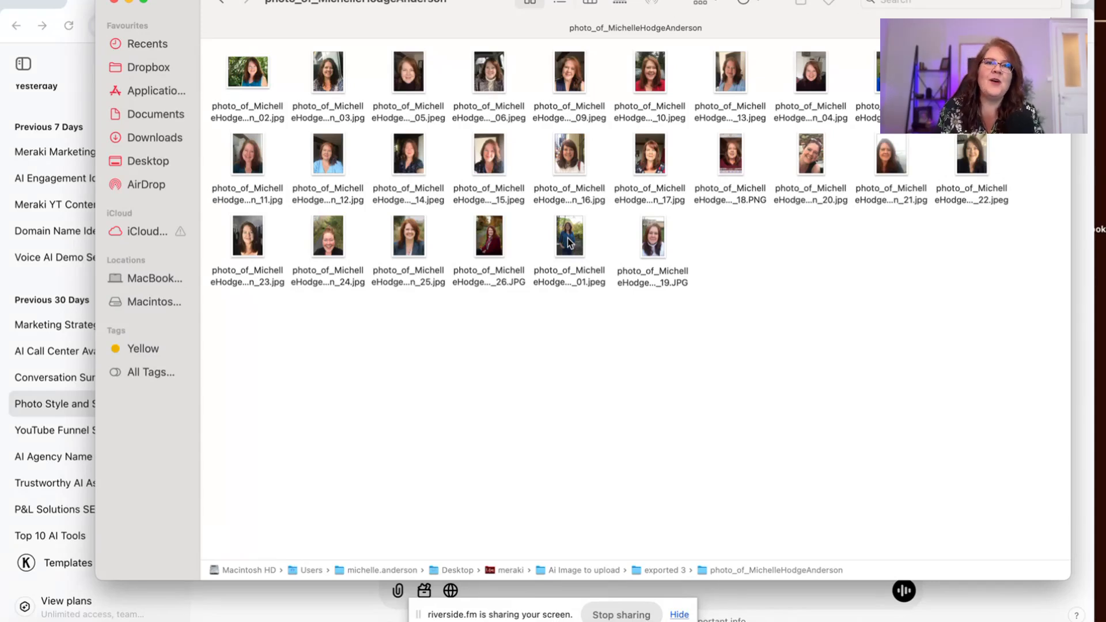
{"action": "mouse_move", "coordinate": [394, 179]}
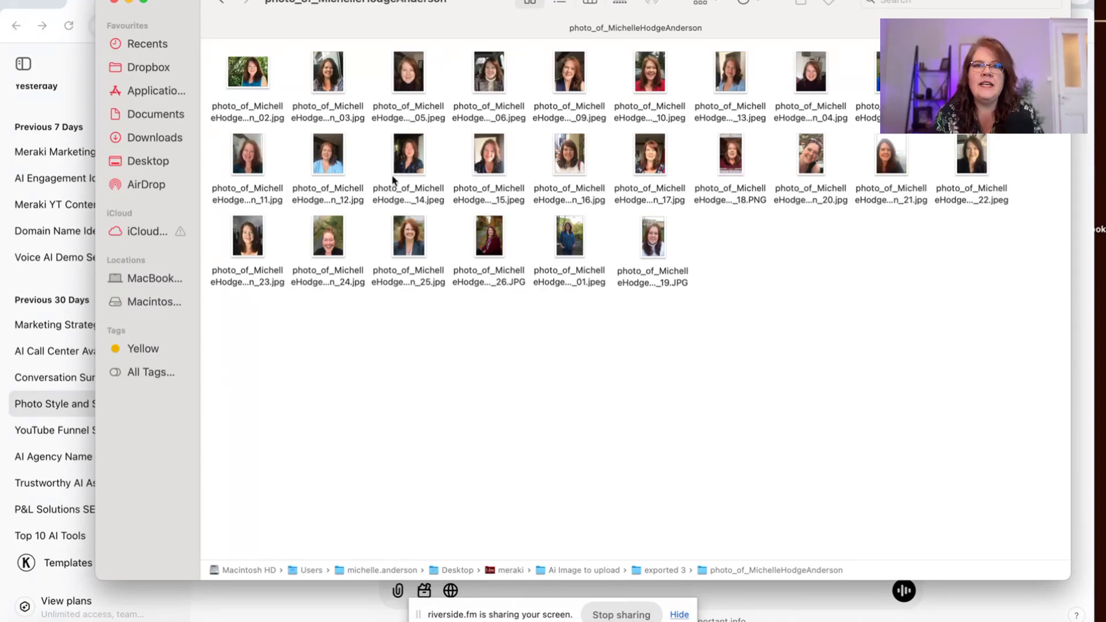
{"action": "left_click", "coordinate": [560, 5]}
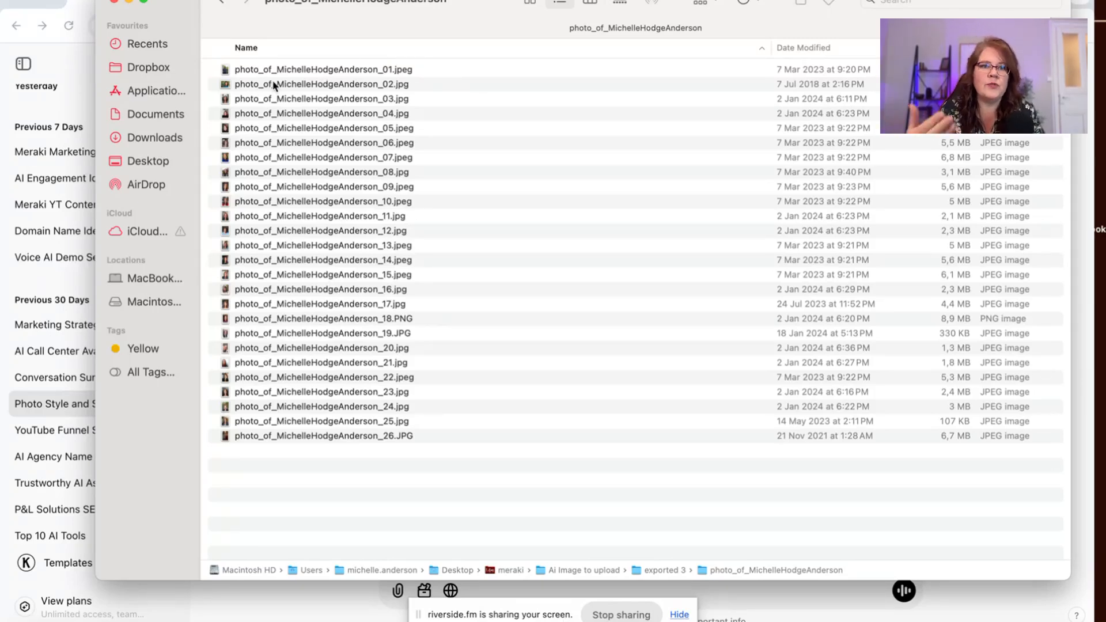
Step: Go back to exported 3 and bring up the context menu on the photo folder
{"action": "left_click", "coordinate": [222, 2]}
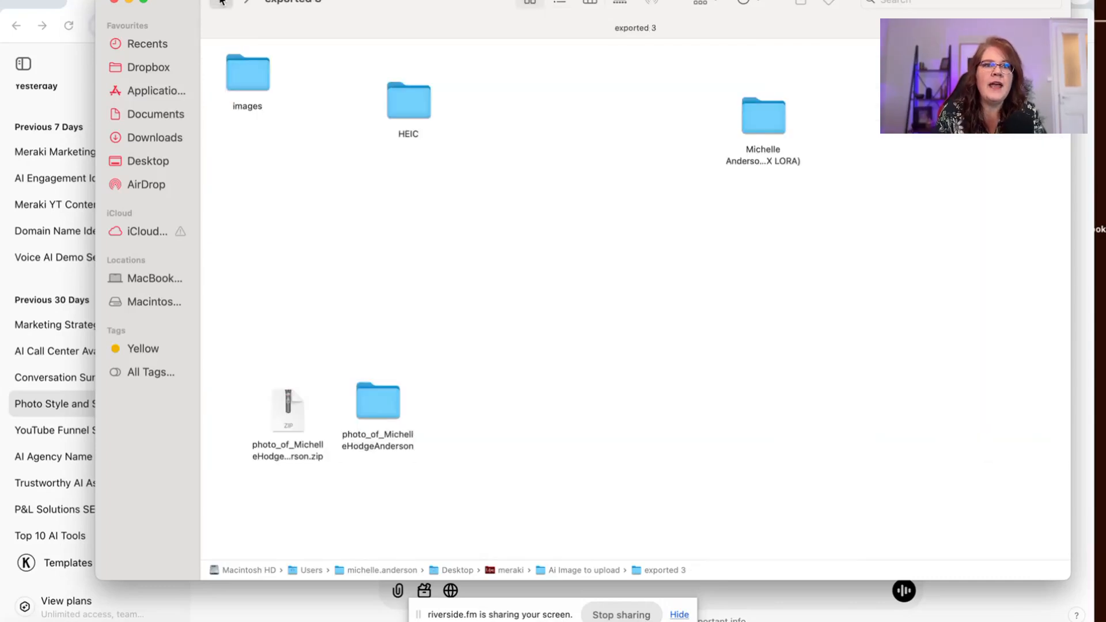
{"action": "mouse_move", "coordinate": [360, 451]}
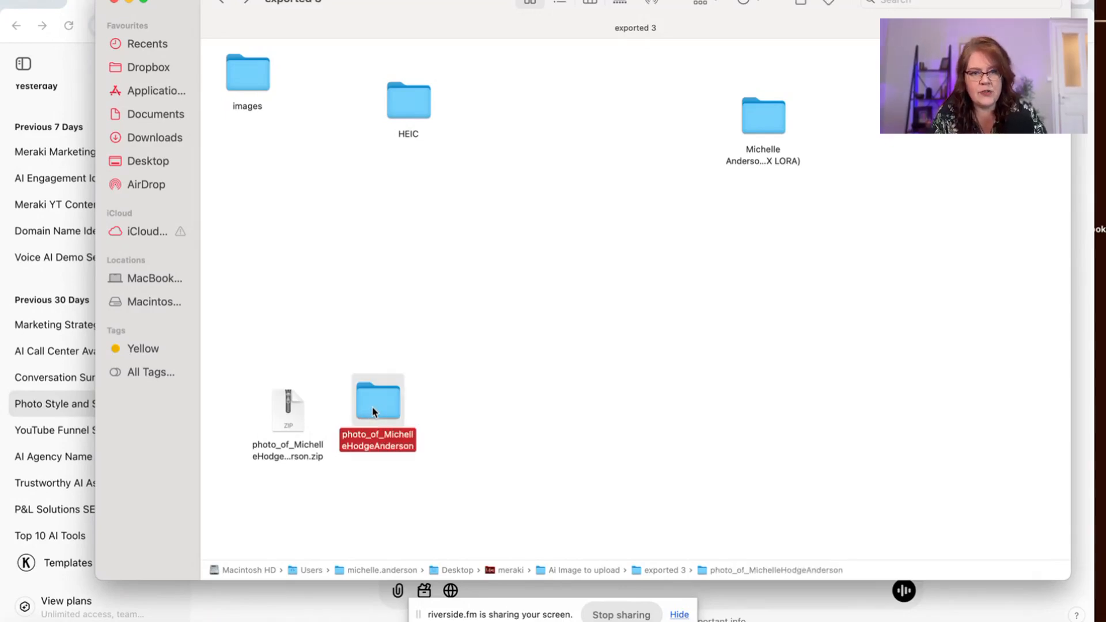
{"action": "mouse_move", "coordinate": [271, 409]}
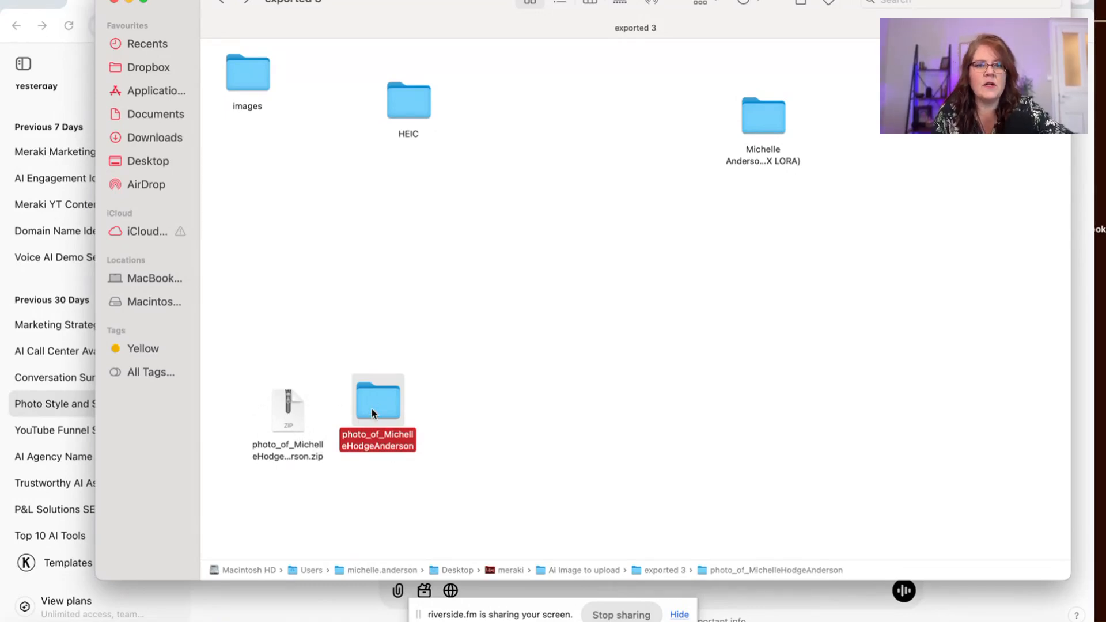
{"action": "right_click", "coordinate": [378, 401]}
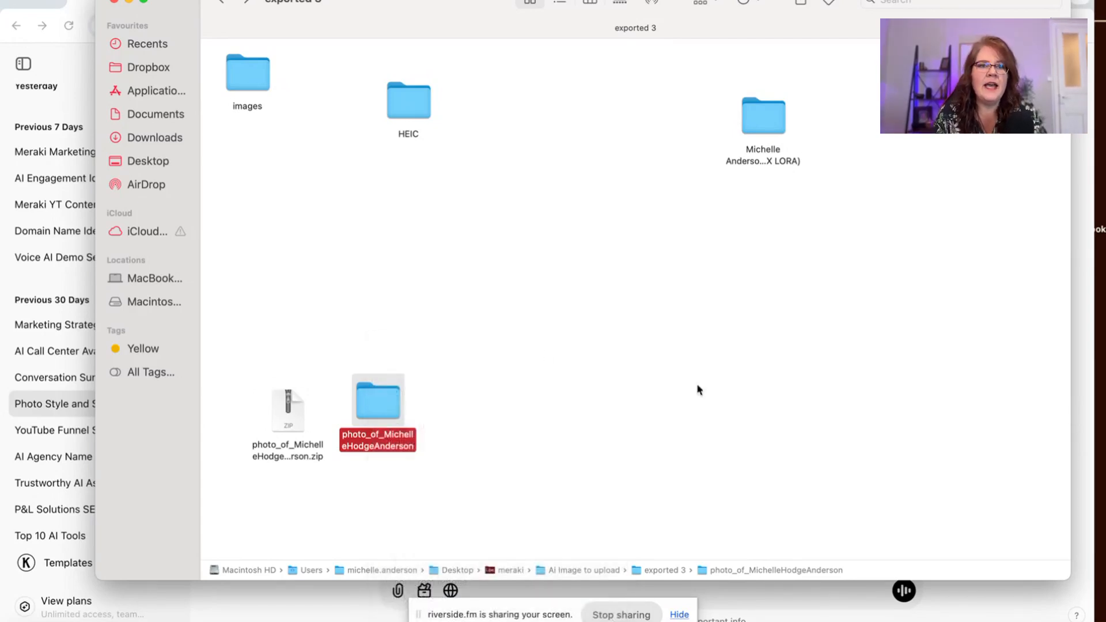
{"action": "mouse_move", "coordinate": [292, 387]}
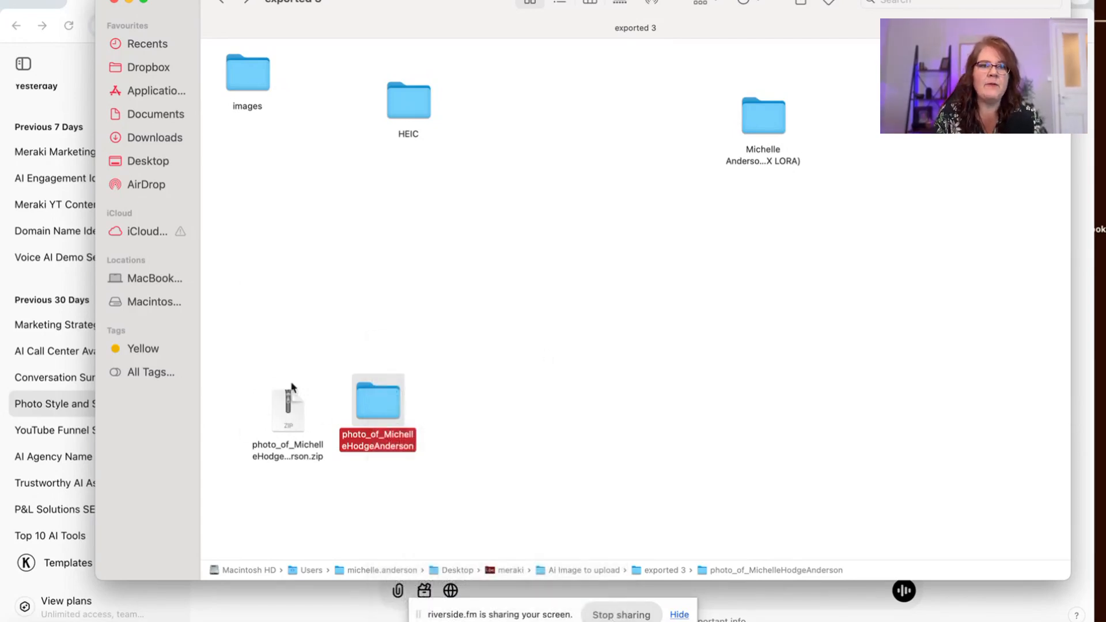
{"action": "mouse_move", "coordinate": [284, 428]}
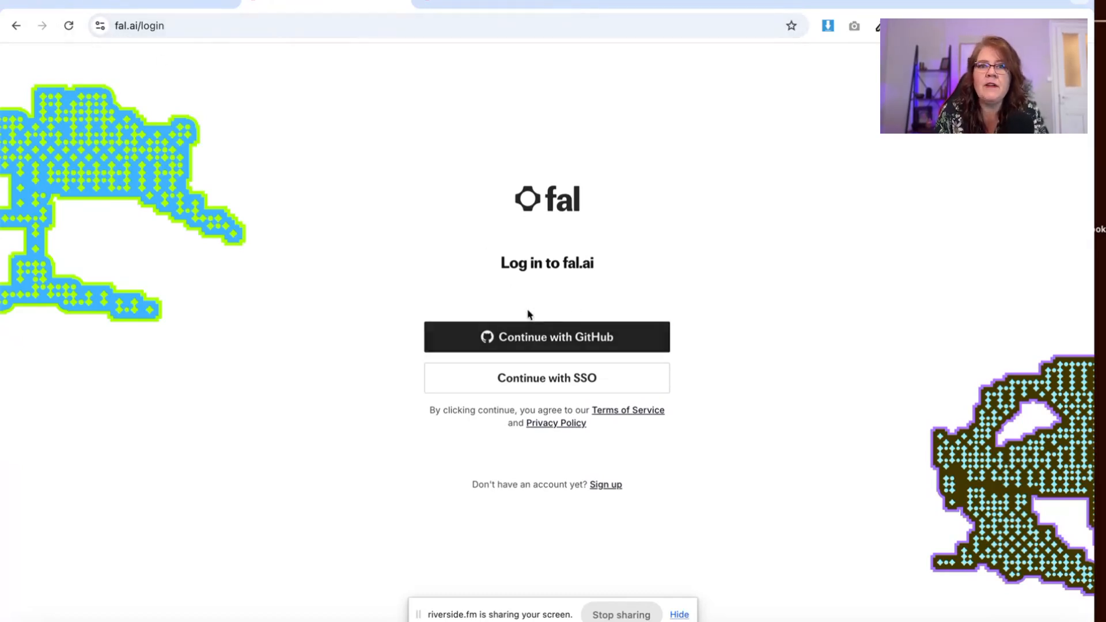
{"action": "mouse_move", "coordinate": [544, 322]}
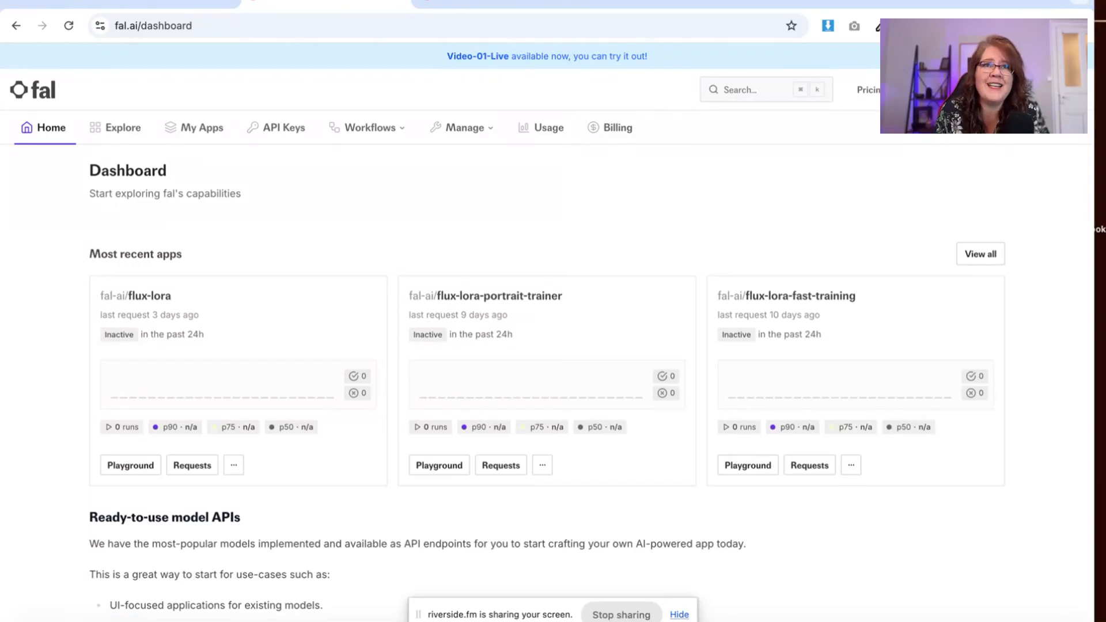
{"action": "mouse_move", "coordinate": [647, 186]}
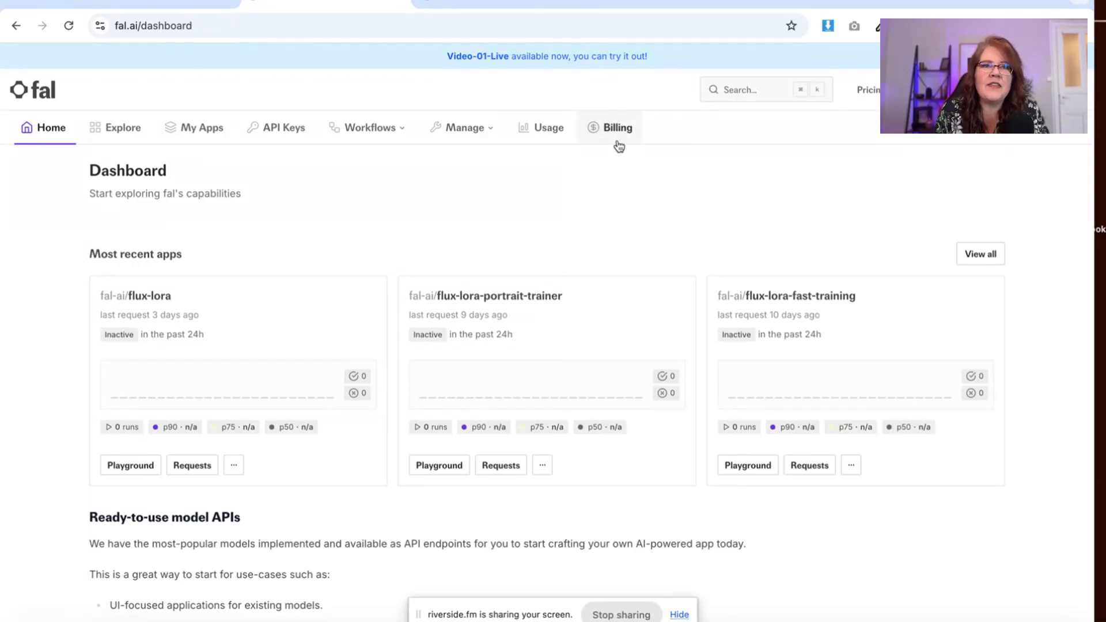
{"action": "mouse_move", "coordinate": [509, 173]}
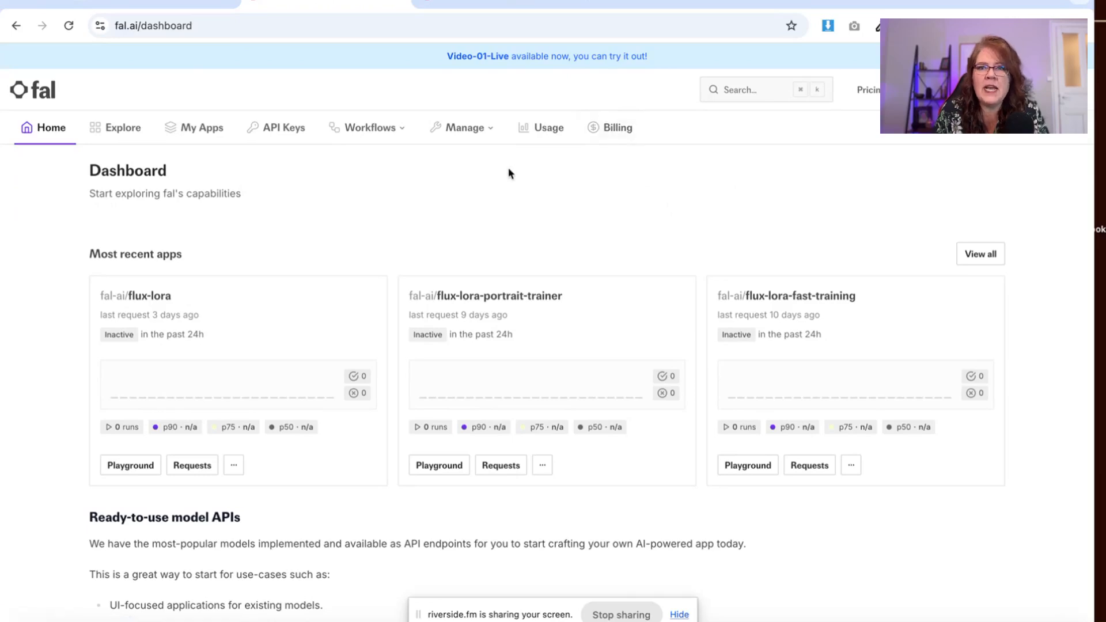
Step: Scroll down the flux-lora-fast-training page to the training input form
{"action": "scroll", "scroll_direction": "down", "scroll_amount": 3}
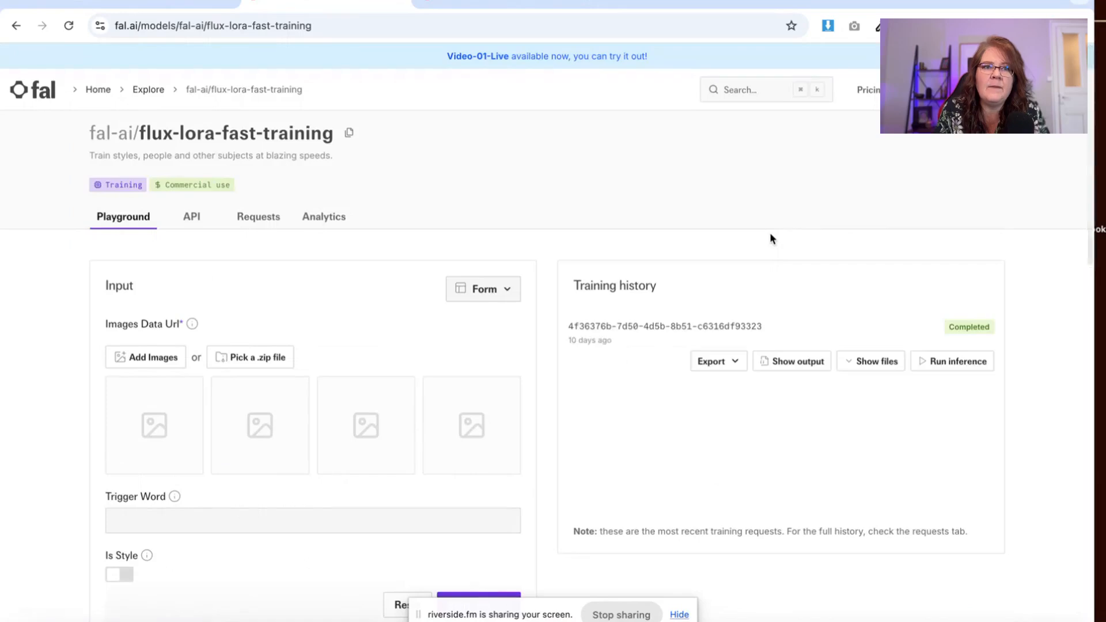
{"action": "scroll", "scroll_direction": "down", "scroll_amount": 3}
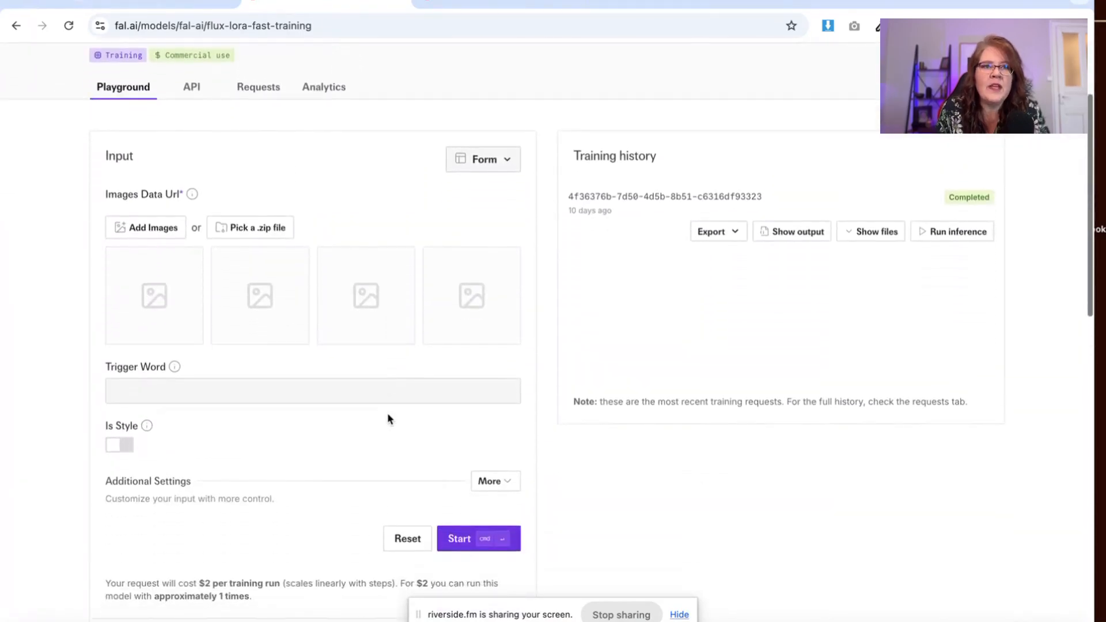
{"action": "mouse_move", "coordinate": [257, 232]}
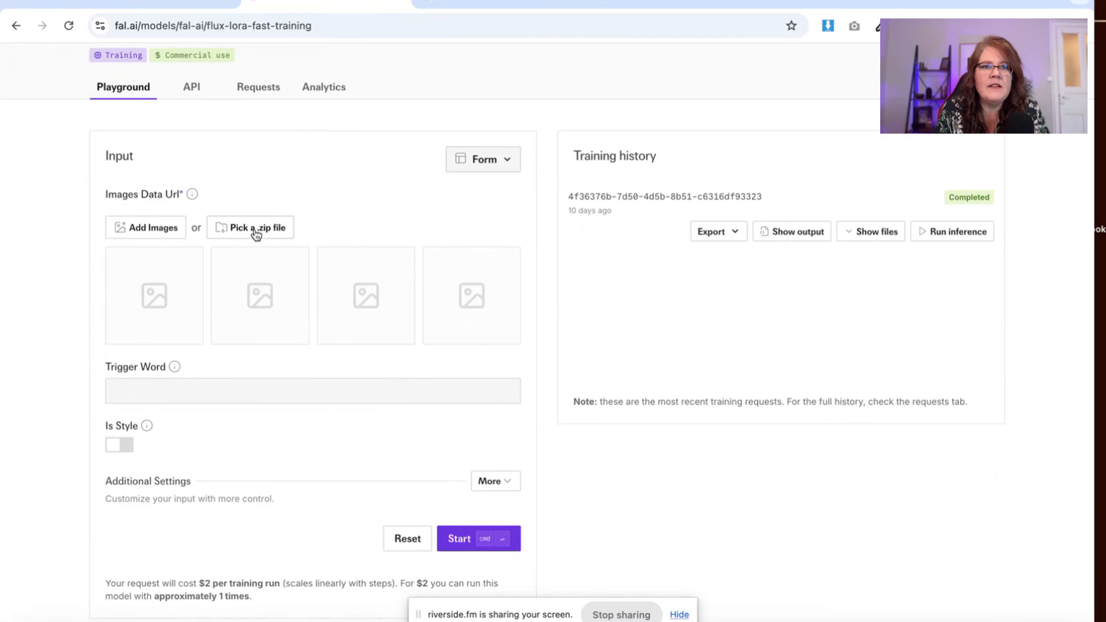
{"action": "left_click", "coordinate": [250, 227]}
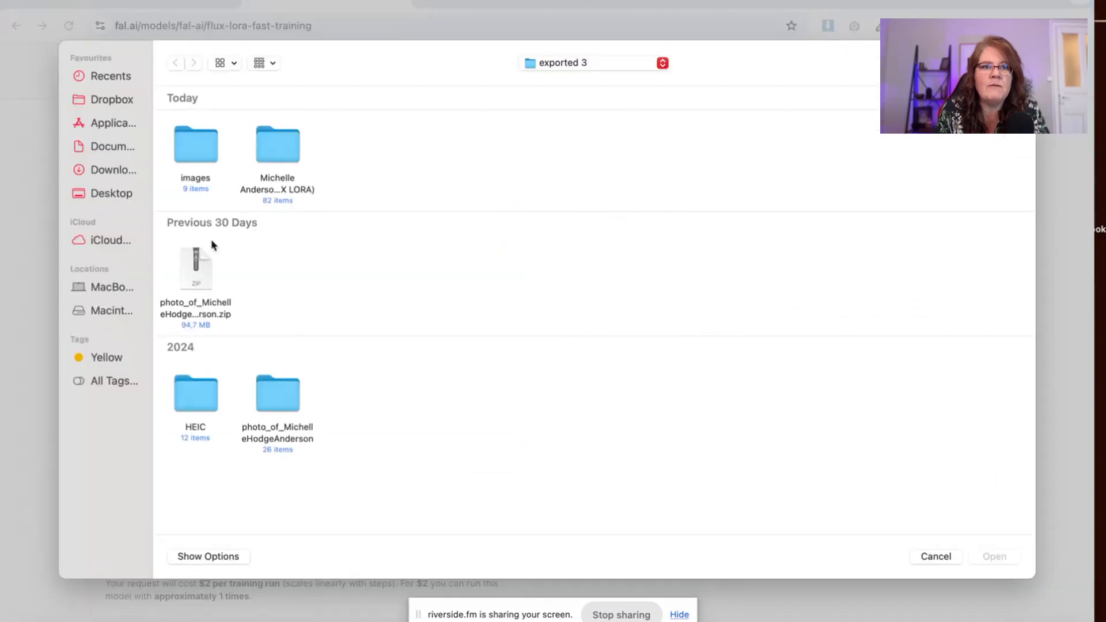
{"action": "left_click", "coordinate": [194, 268]}
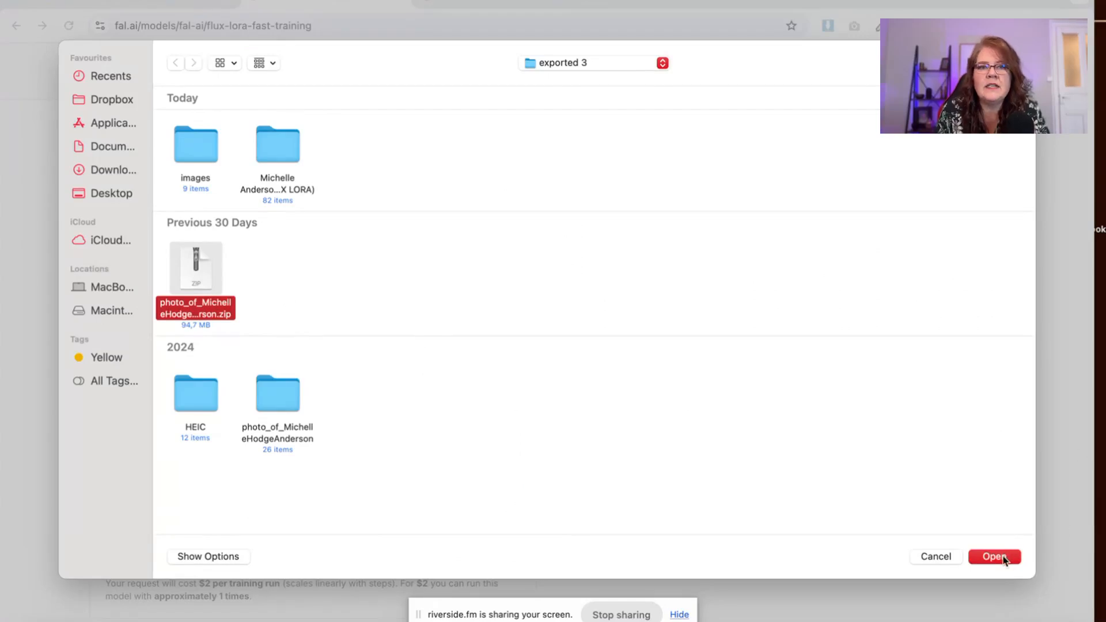
{"action": "left_click", "coordinate": [1000, 572]}
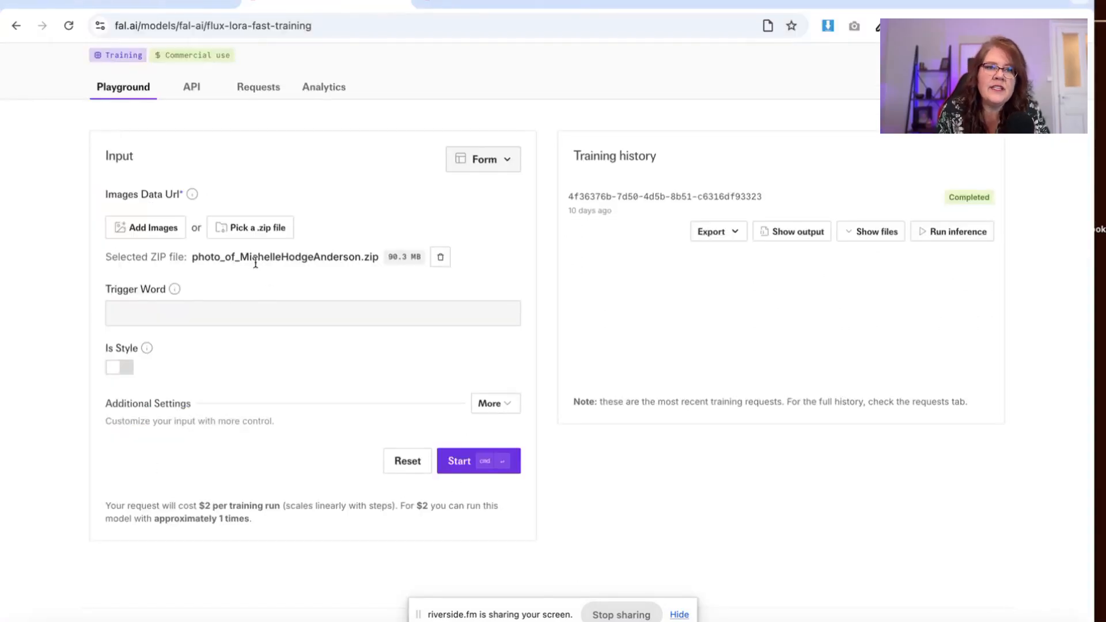
{"action": "mouse_move", "coordinate": [327, 275]}
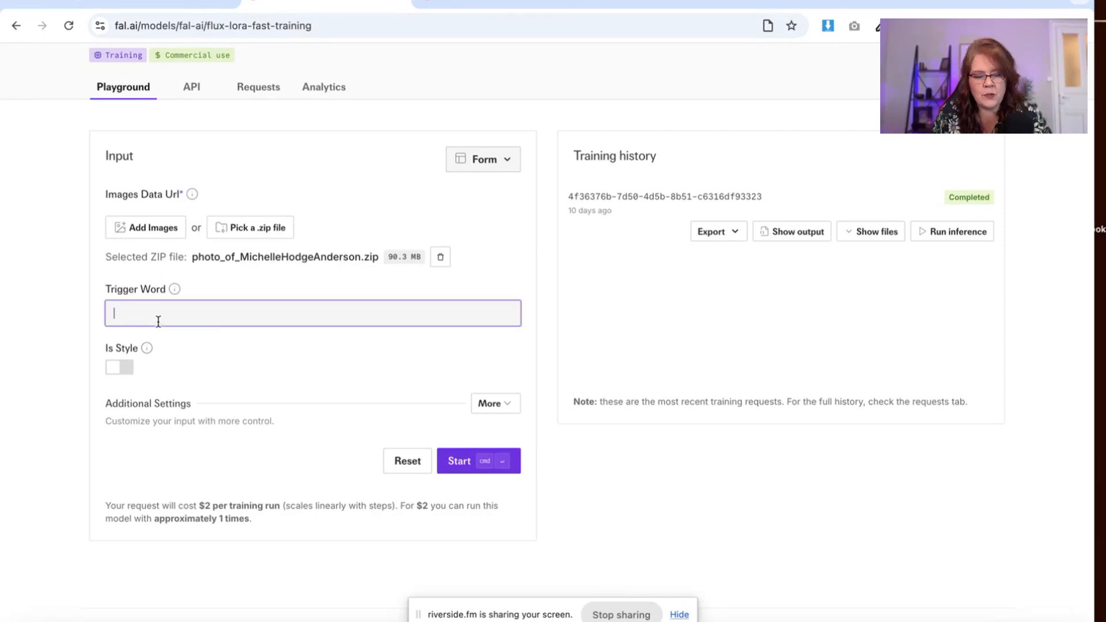
{"action": "type", "text": "MichelleHodgeA"}
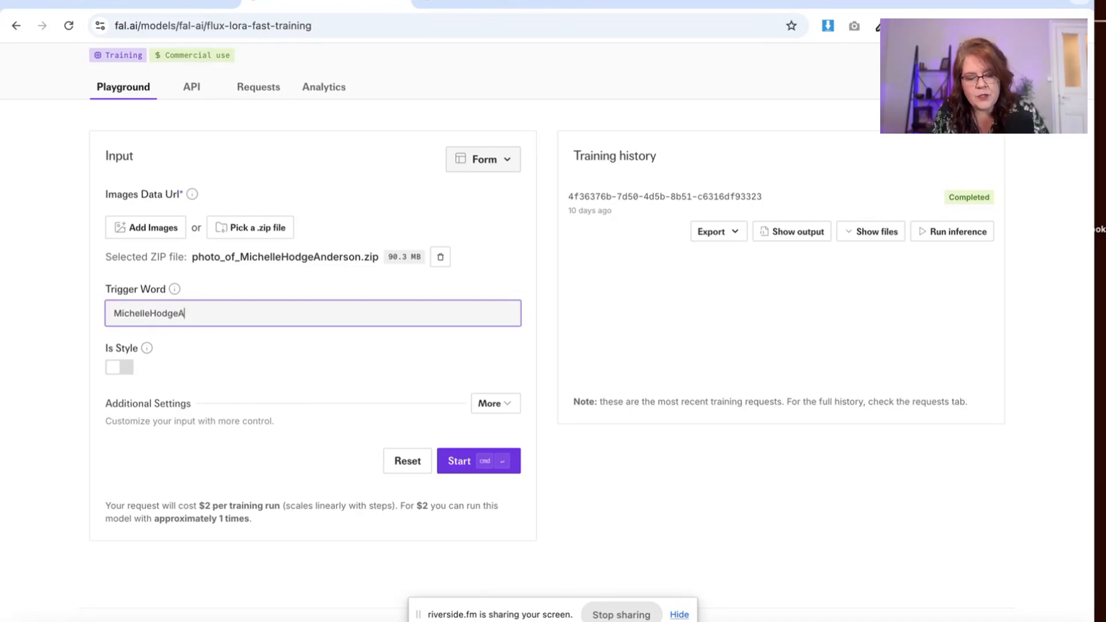
{"action": "type", "text": "nderson"}
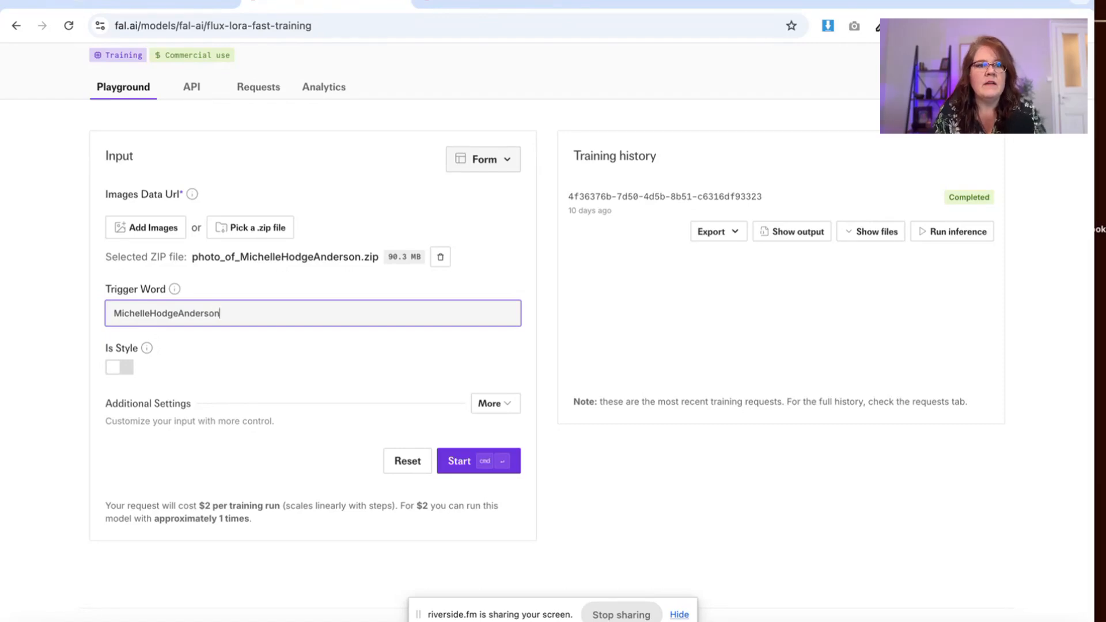
{"action": "left_click", "coordinate": [496, 403]}
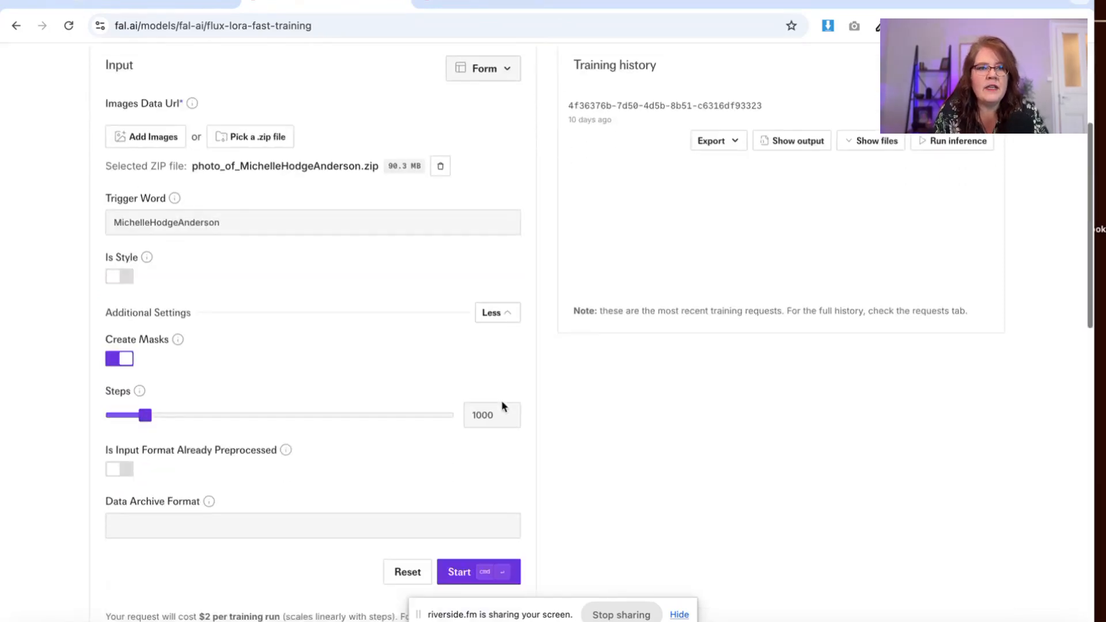
{"action": "scroll", "scroll_direction": "down", "scroll_amount": 3}
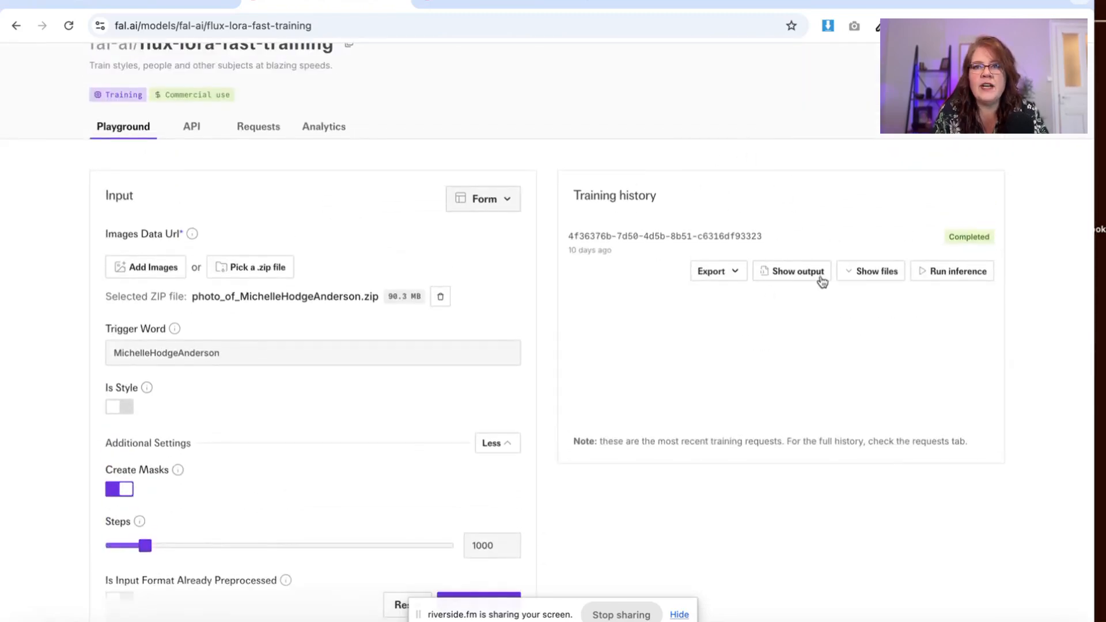
{"action": "mouse_move", "coordinate": [914, 253]}
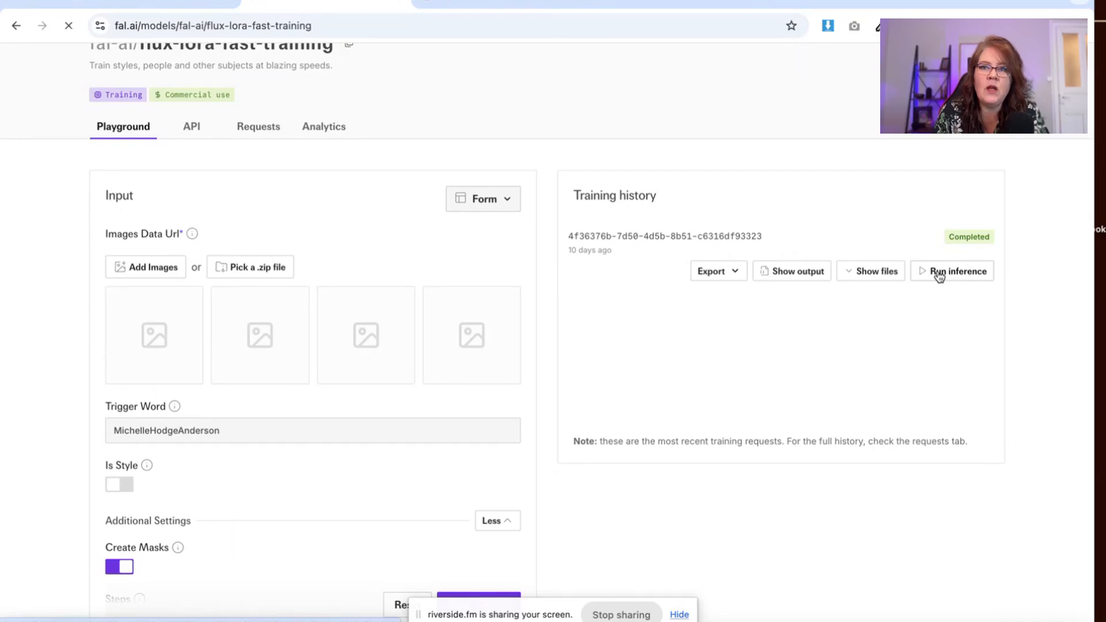
Step: Run inference on the completed training and focus the flux-lora Prompt box
{"action": "left_click", "coordinate": [959, 271]}
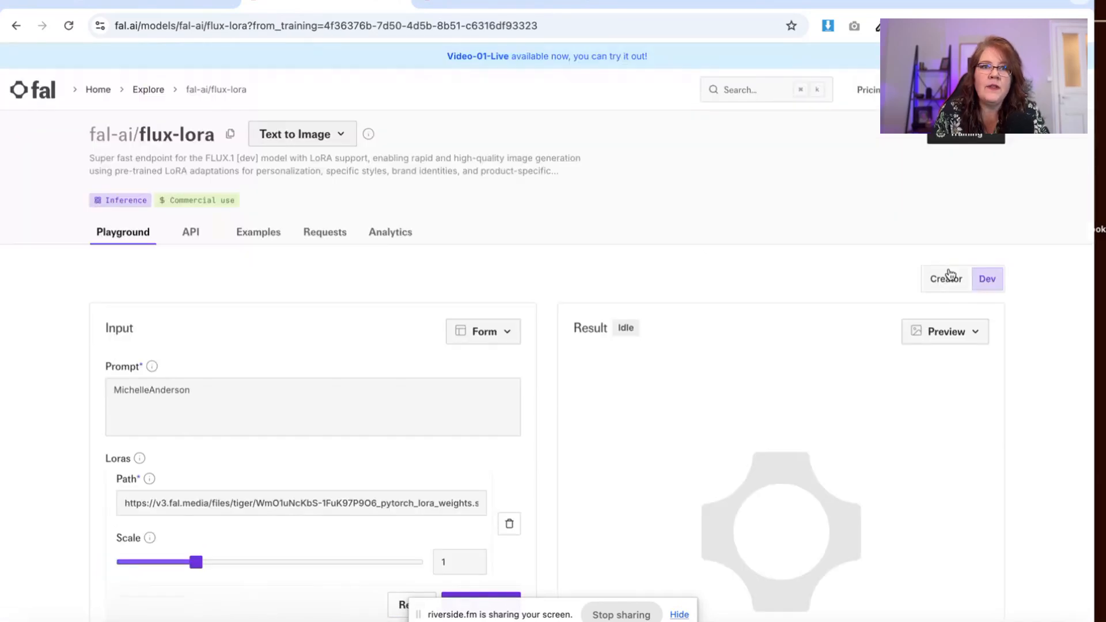
{"action": "scroll", "scroll_direction": "down", "scroll_amount": 3}
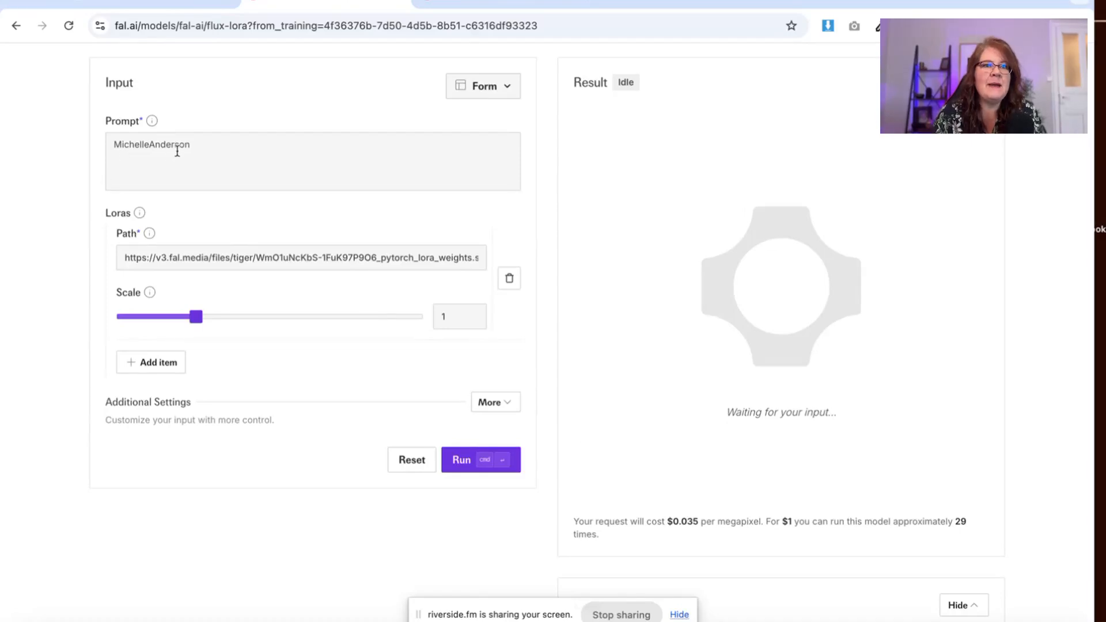
{"action": "left_click", "coordinate": [205, 148]}
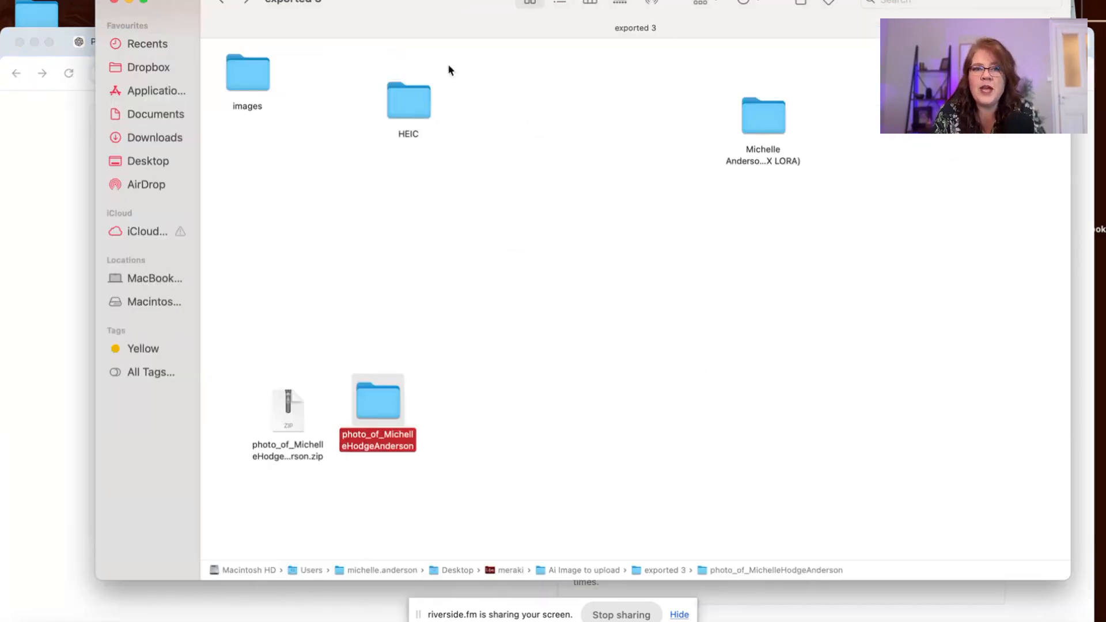
Step: Open the AI Portraits (FLUX LORA) folder and show the portraits as thumbnails
{"action": "left_click", "coordinate": [763, 115]}
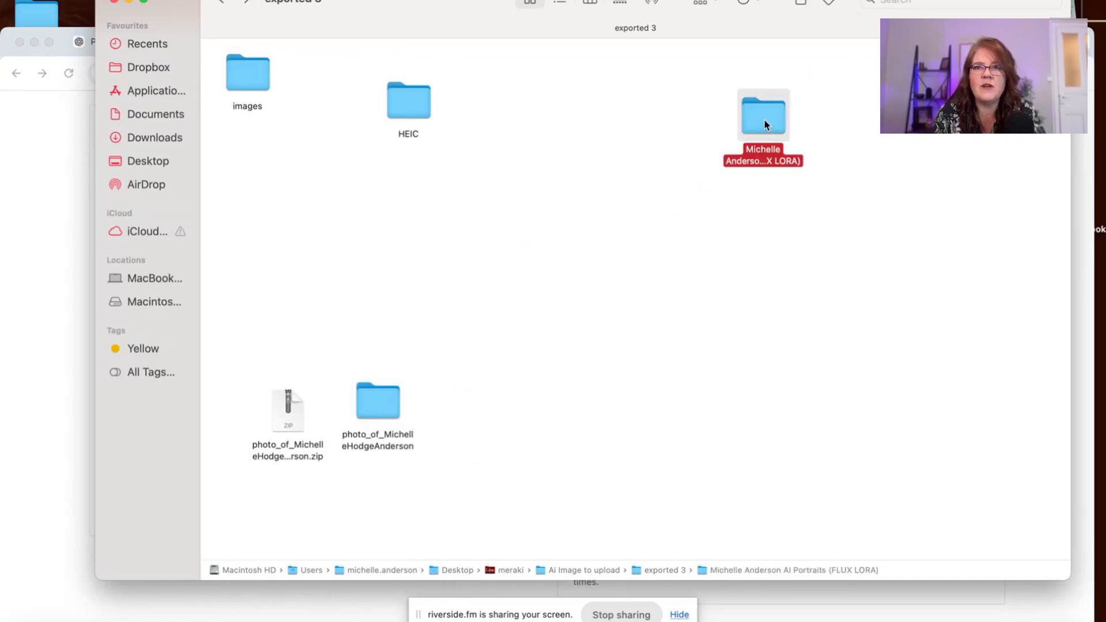
{"action": "double_click", "coordinate": [762, 113]}
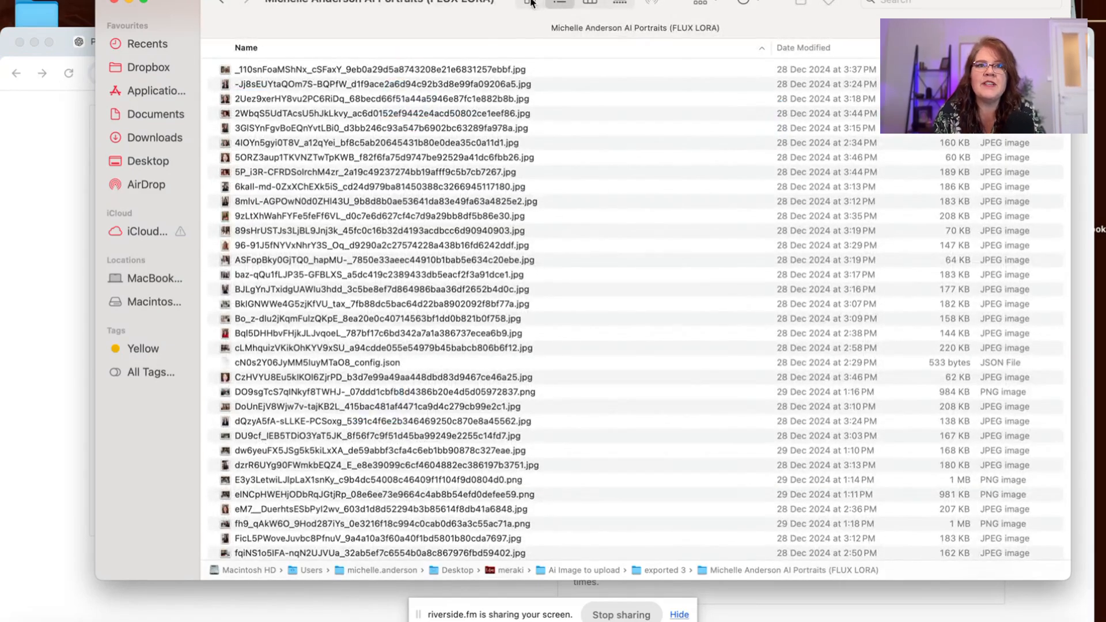
{"action": "left_click", "coordinate": [526, 5]}
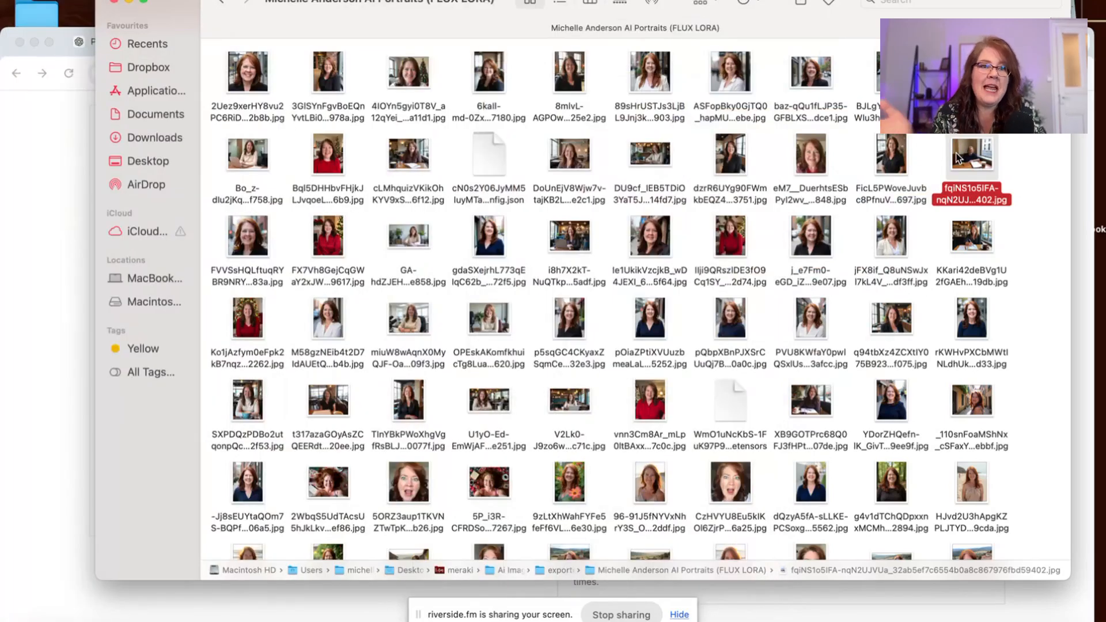
{"action": "mouse_move", "coordinate": [23, 258]}
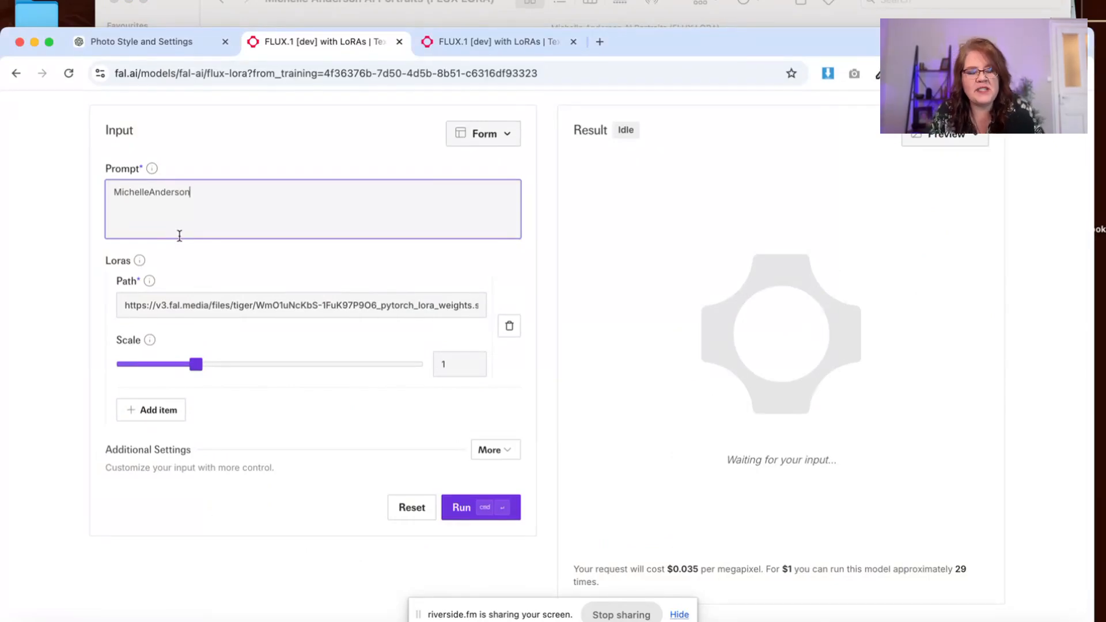
{"action": "type", "text": "with"}
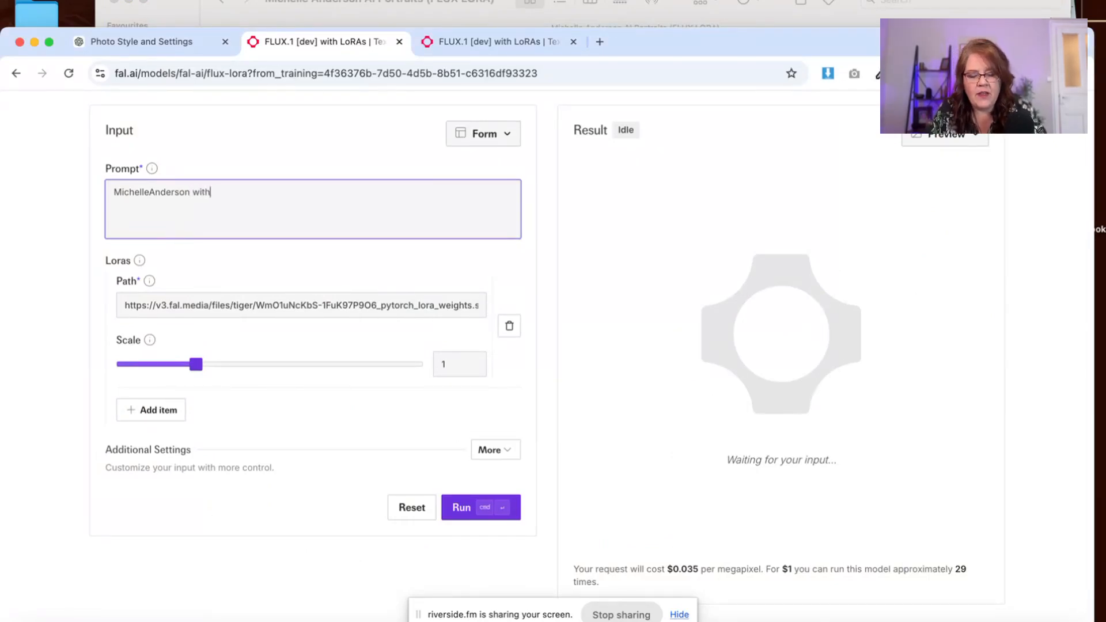
{"action": "type", "text": "auburn h"}
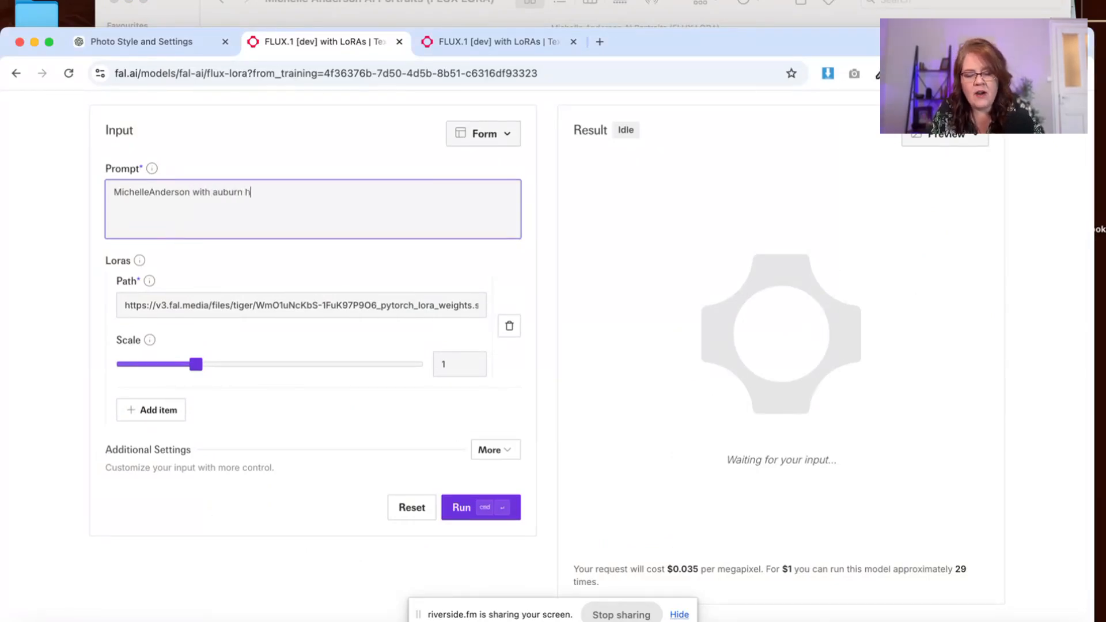
{"action": "type", "text": "air"}
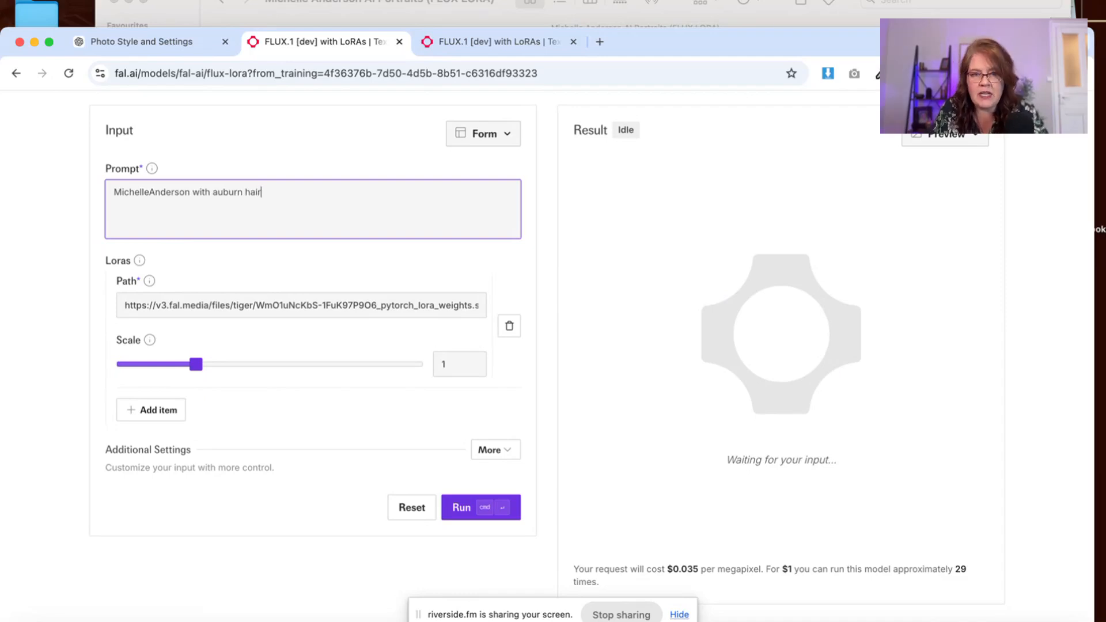
{"action": "type", "text": "."}
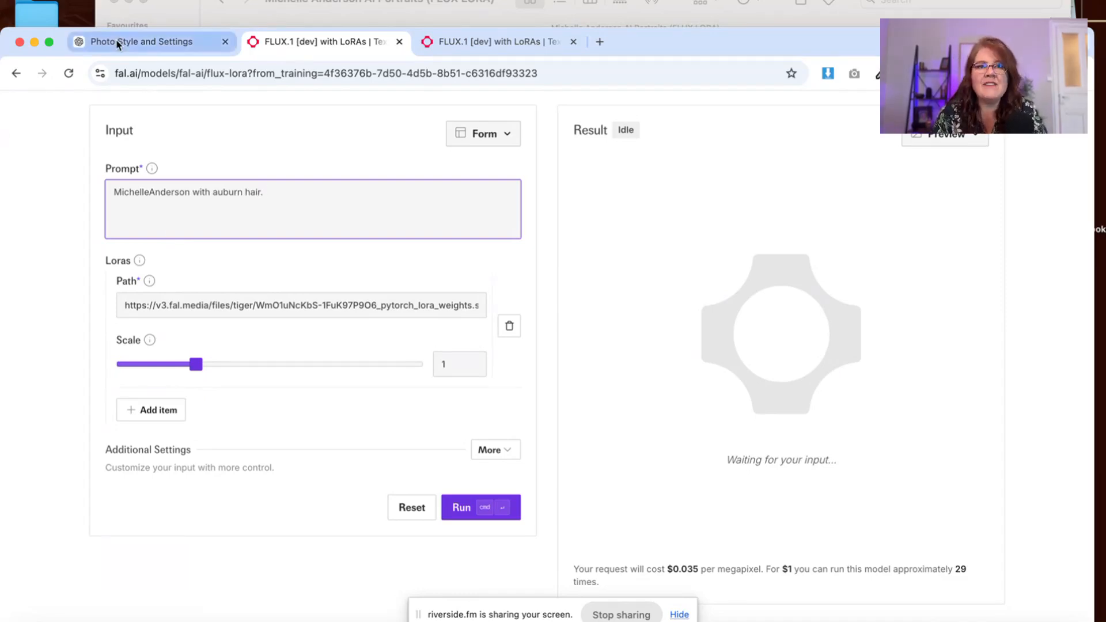
Step: Switch to the Photo Style and Settings chat and scroll through its style-prompt answers
{"action": "left_click", "coordinate": [129, 41]}
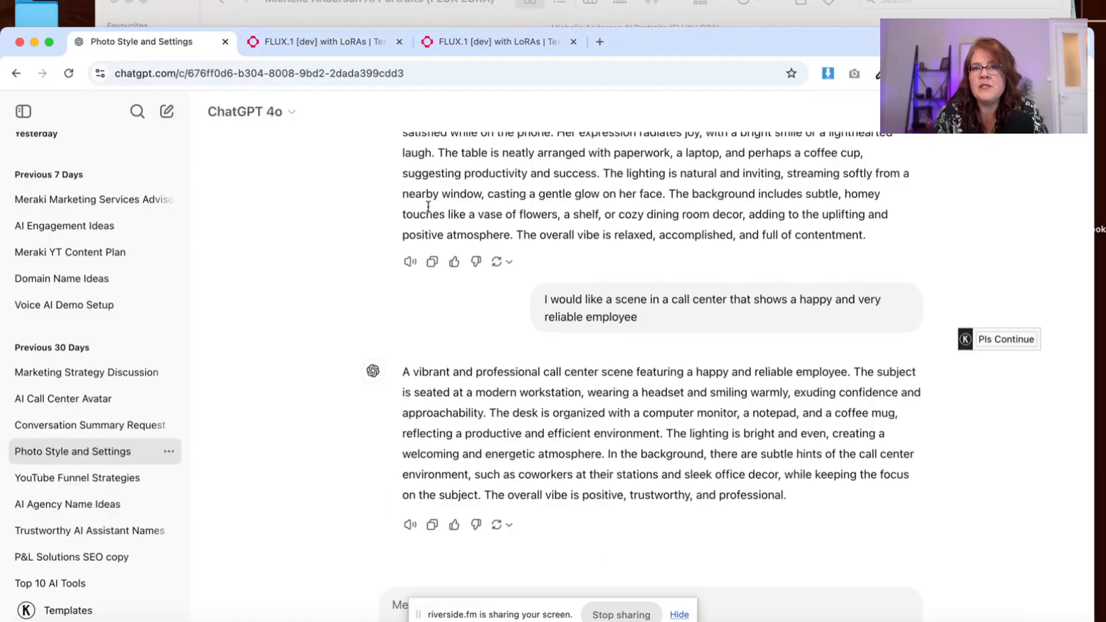
{"action": "scroll", "scroll_direction": "down", "scroll_amount": 3}
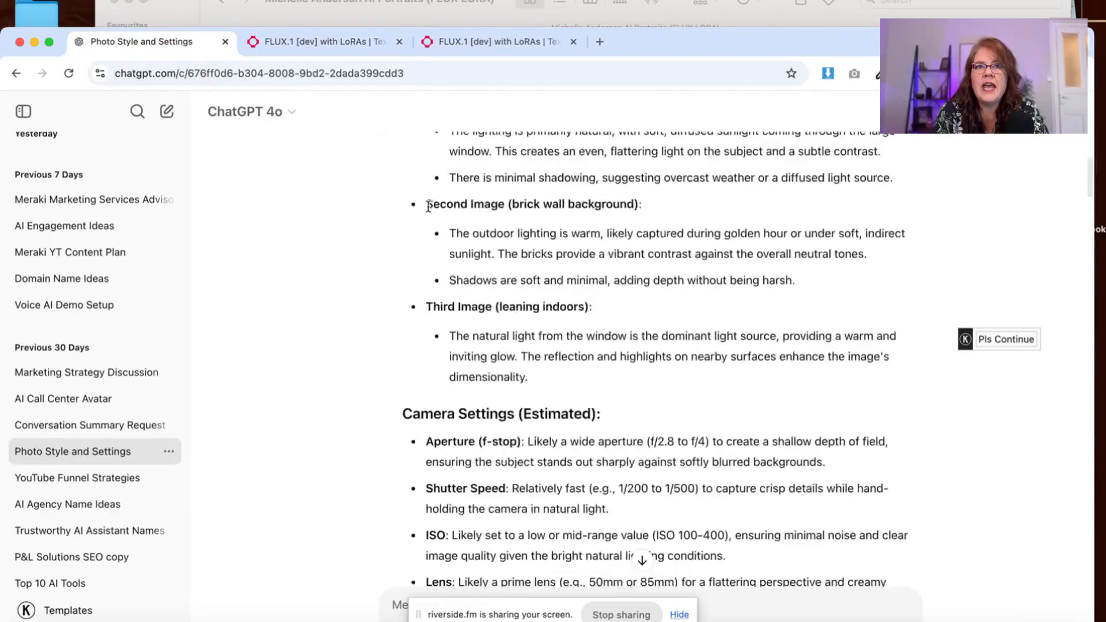
{"action": "scroll", "scroll_direction": "up", "scroll_amount": 3}
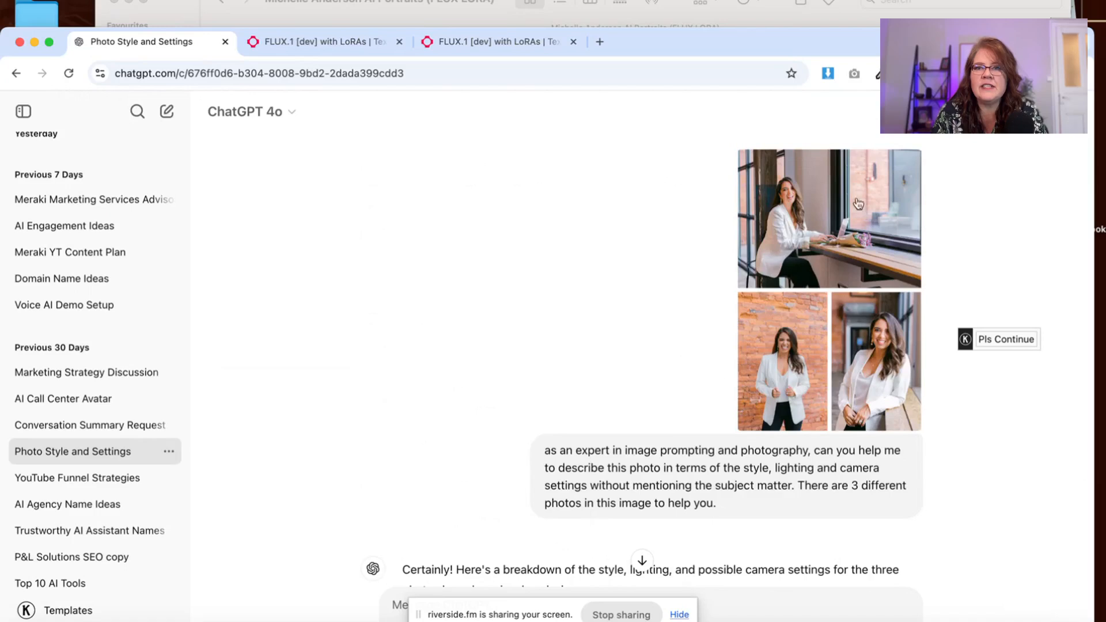
{"action": "scroll", "scroll_direction": "down", "scroll_amount": 3}
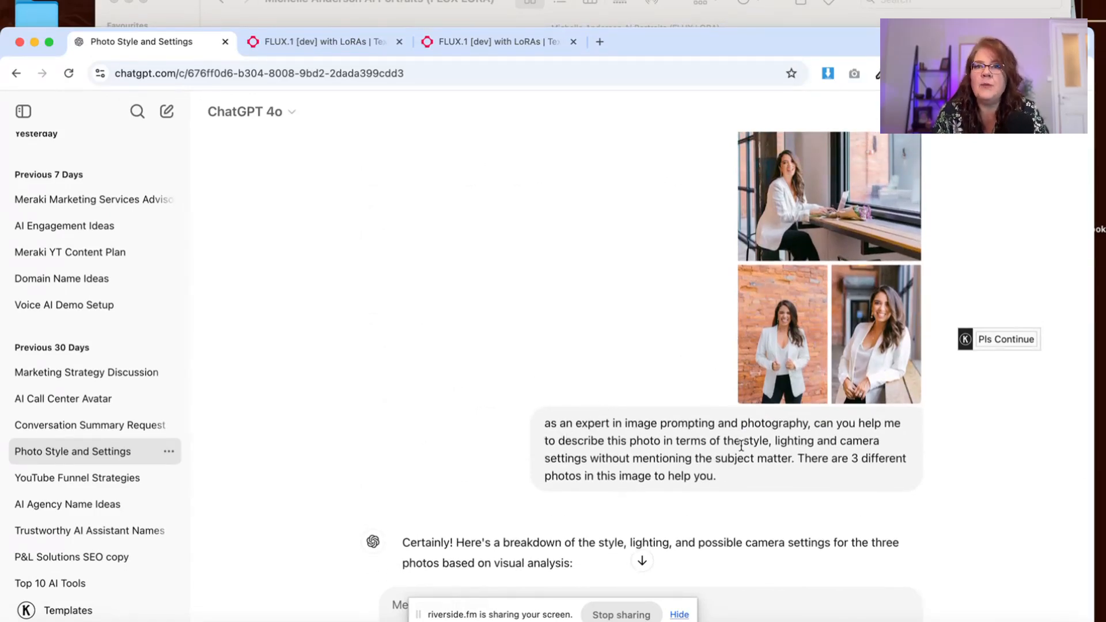
{"action": "scroll", "scroll_direction": "down", "scroll_amount": 3}
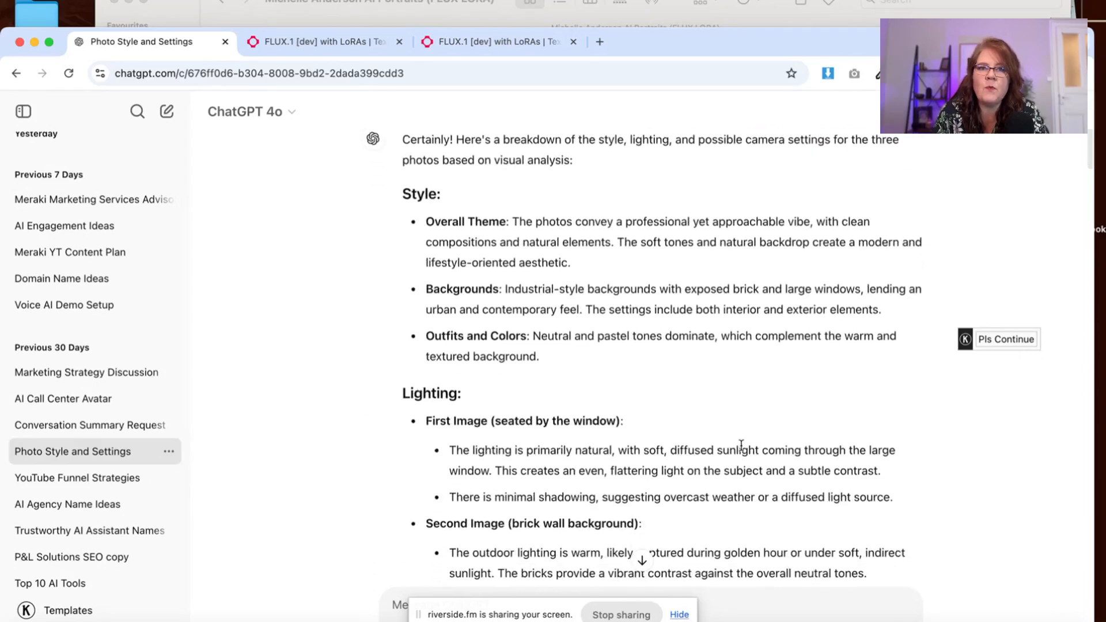
{"action": "scroll", "scroll_direction": "down", "scroll_amount": 3}
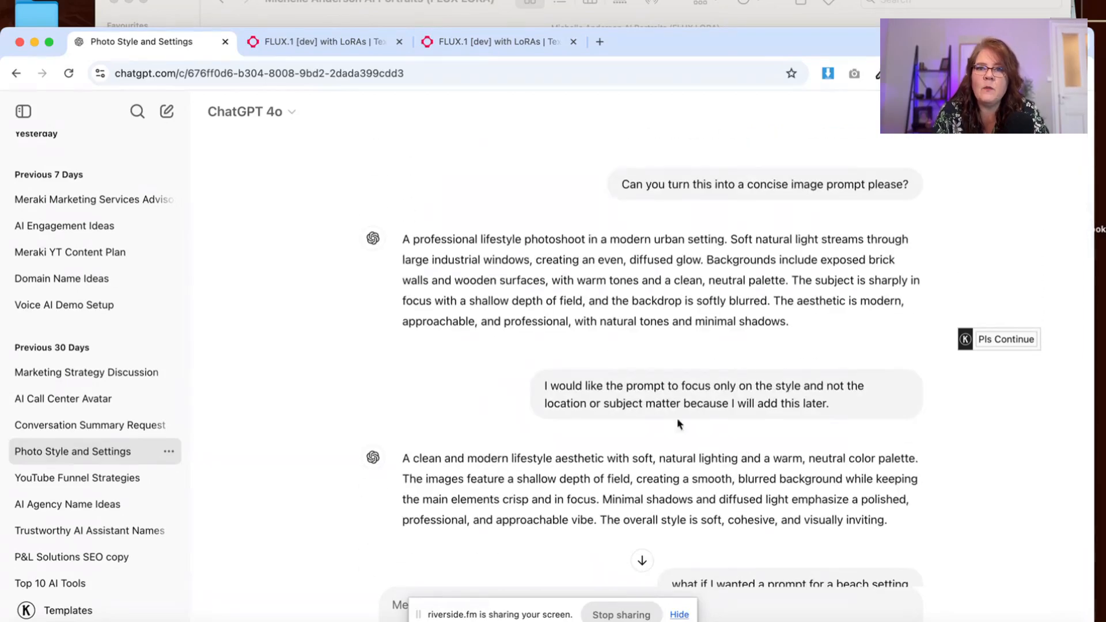
{"action": "scroll", "scroll_direction": "down", "scroll_amount": 3}
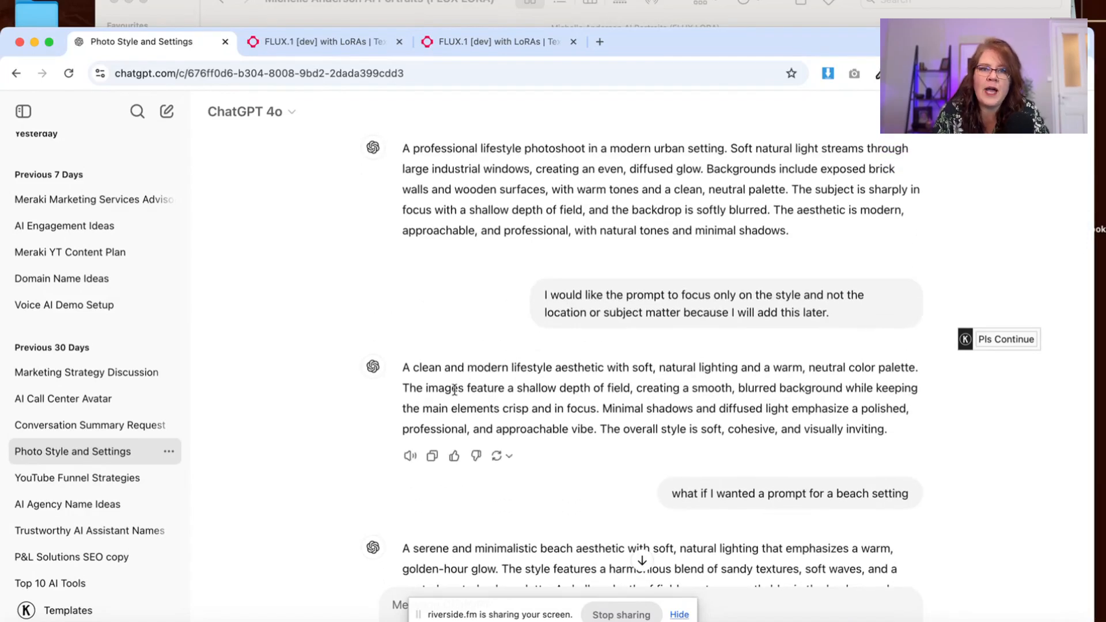
{"action": "mouse_move", "coordinate": [809, 429]}
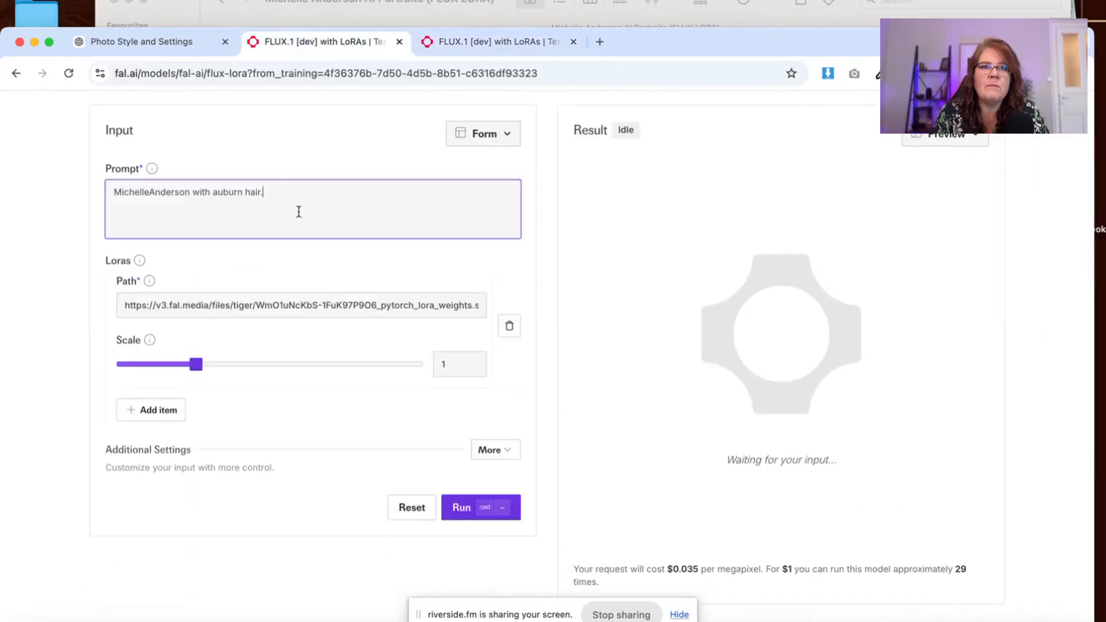
{"action": "mouse_move", "coordinate": [267, 223]}
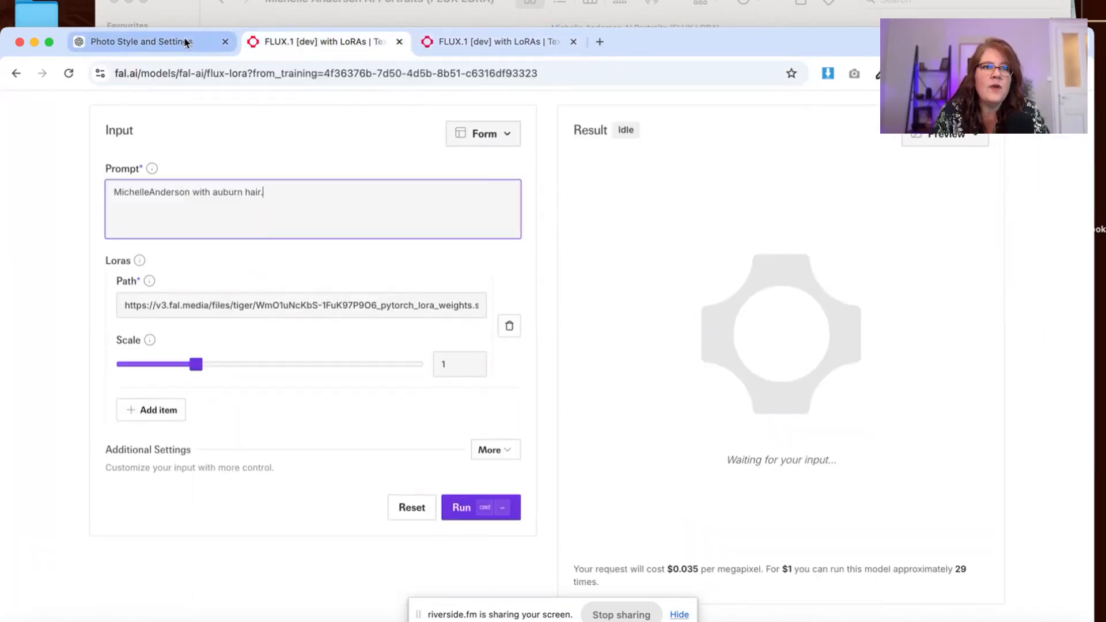
Step: Attach the bookshelf portrait photo from Downloads to the ChatGPT message
{"action": "left_click", "coordinate": [144, 42]}
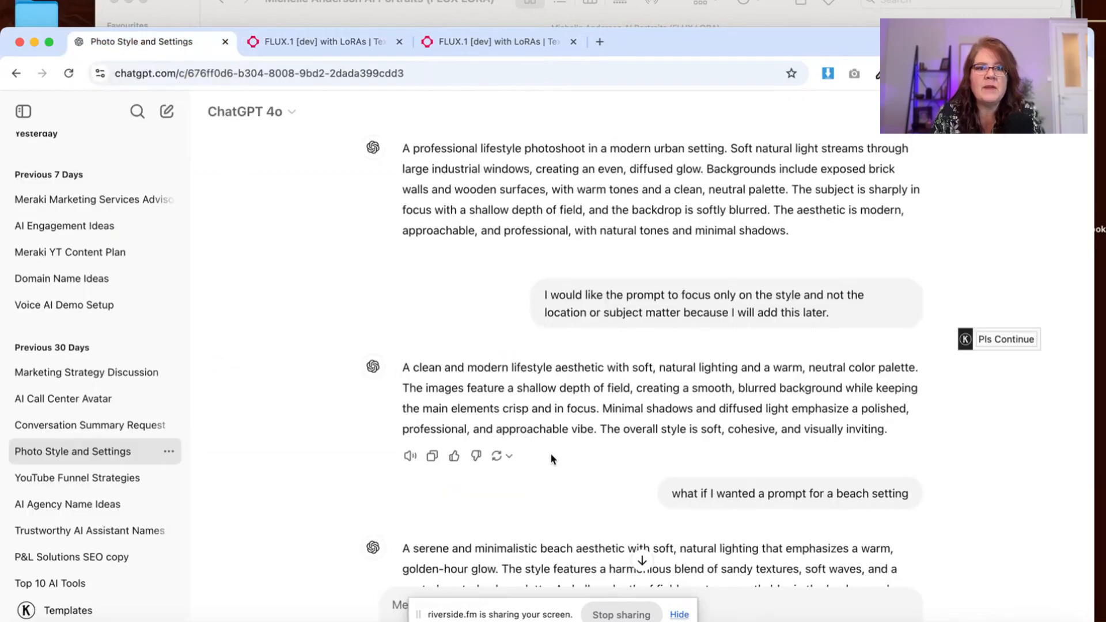
{"action": "scroll", "scroll_direction": "down", "scroll_amount": 3}
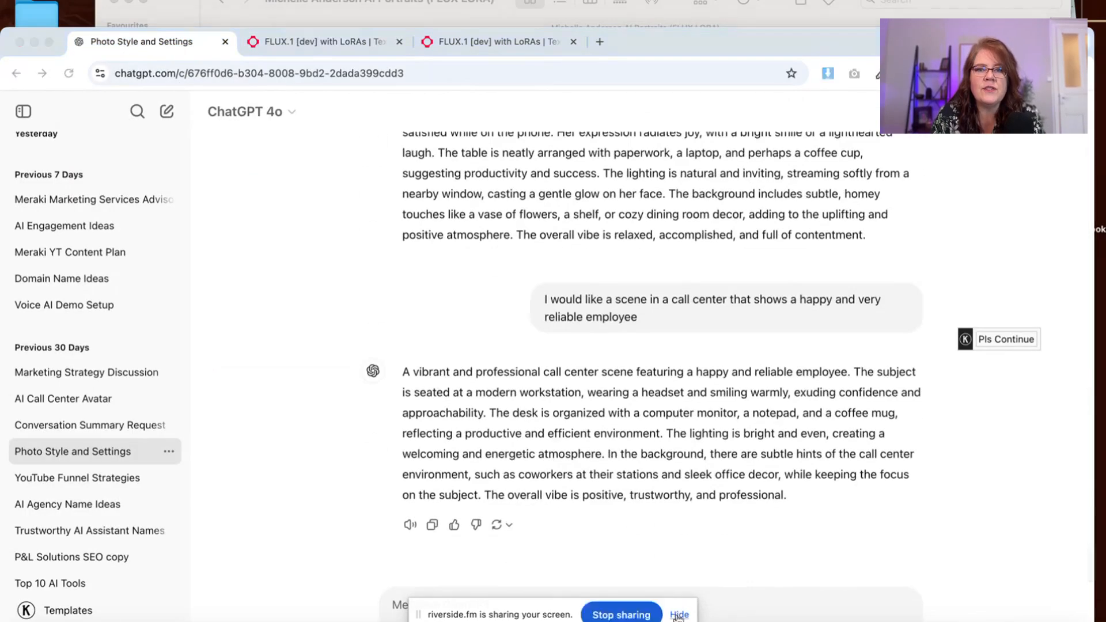
{"action": "left_click", "coordinate": [680, 615]}
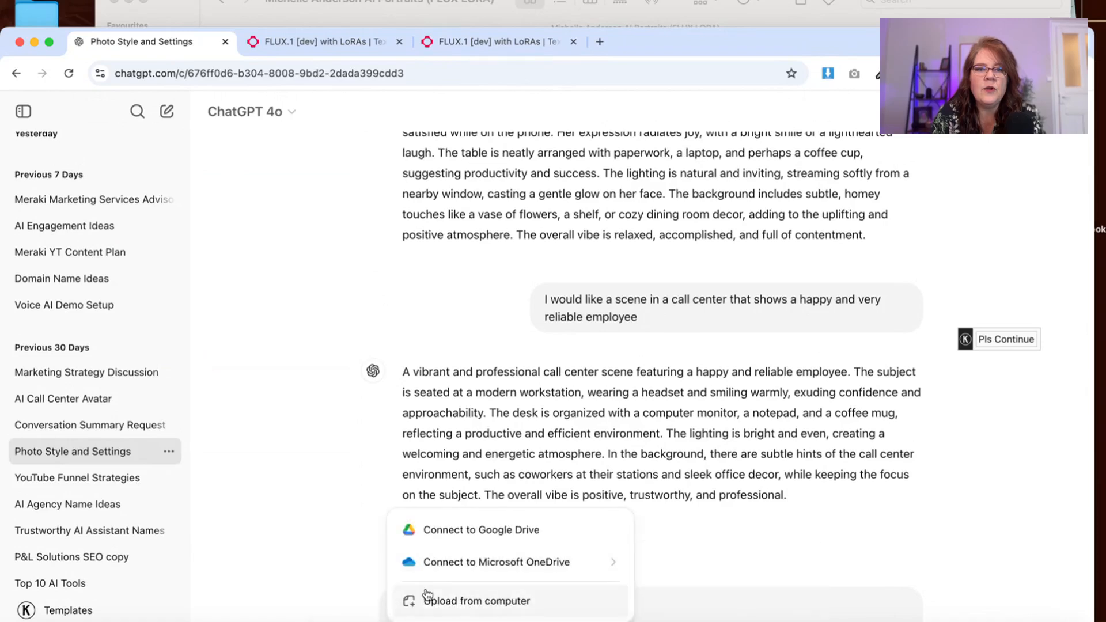
{"action": "left_click", "coordinate": [476, 601]}
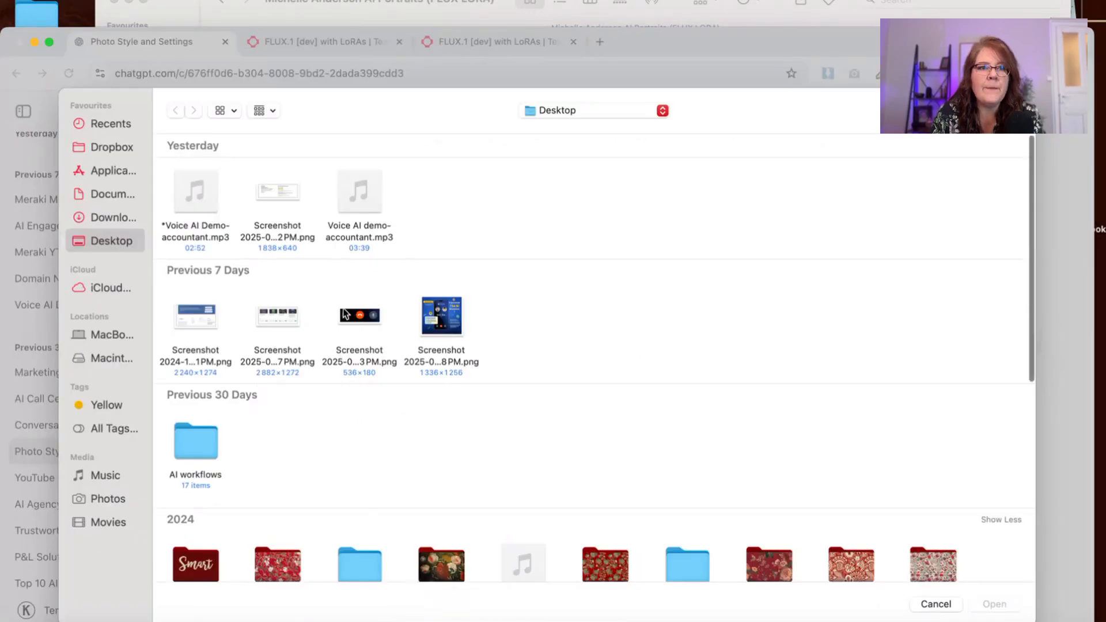
{"action": "left_click", "coordinate": [113, 217]}
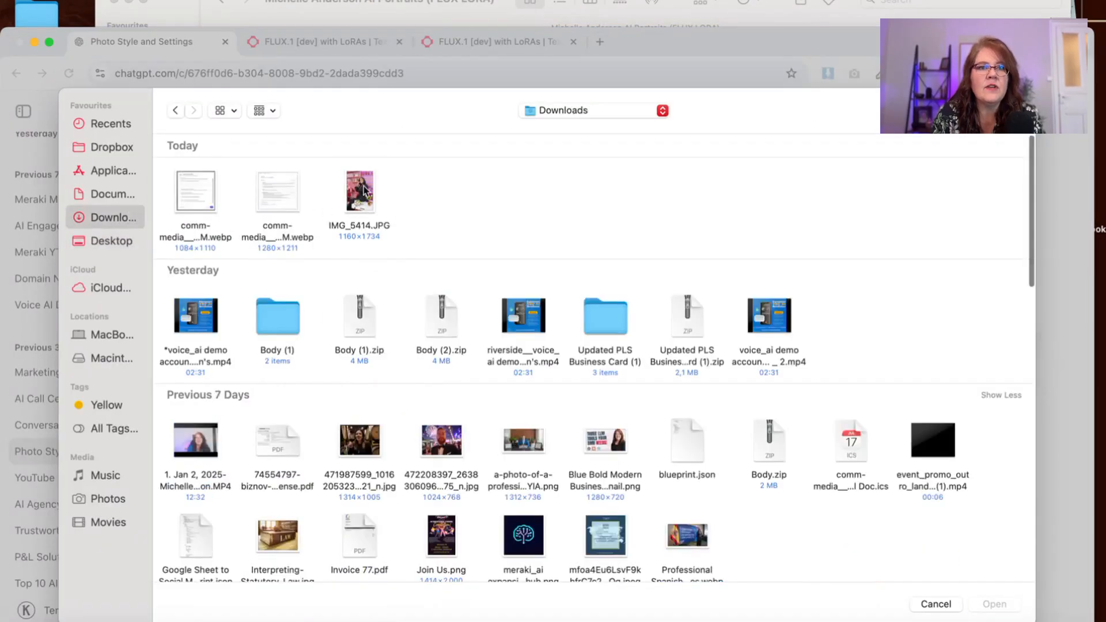
{"action": "left_click", "coordinate": [936, 604]}
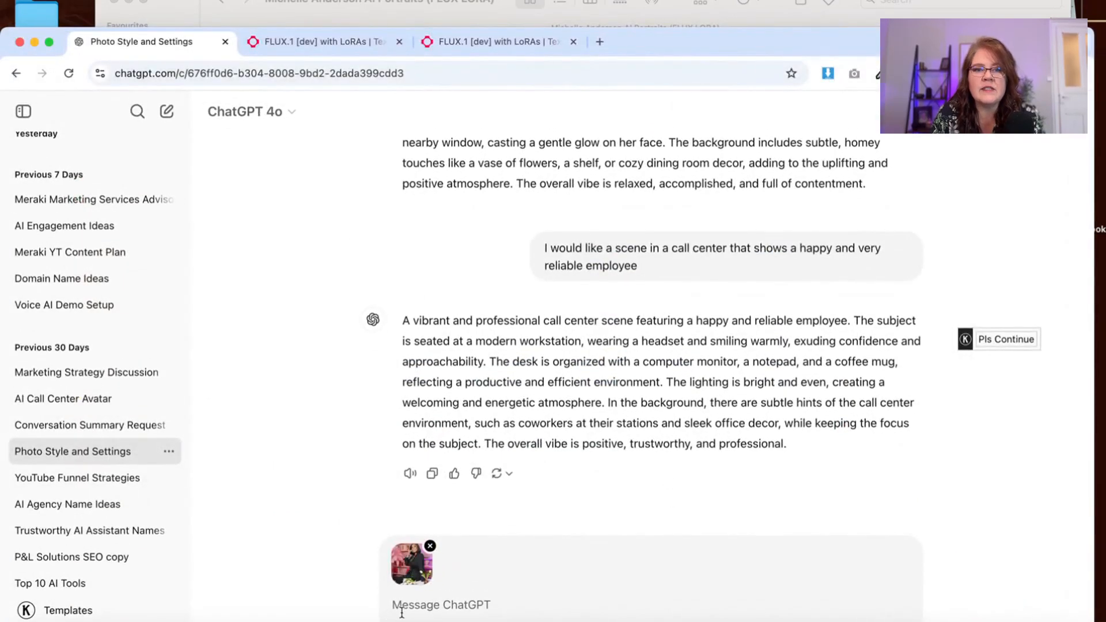
Step: Ask ChatGPT to write a prompt for the image and select its reply text
{"action": "type", "text": "can you help w"}
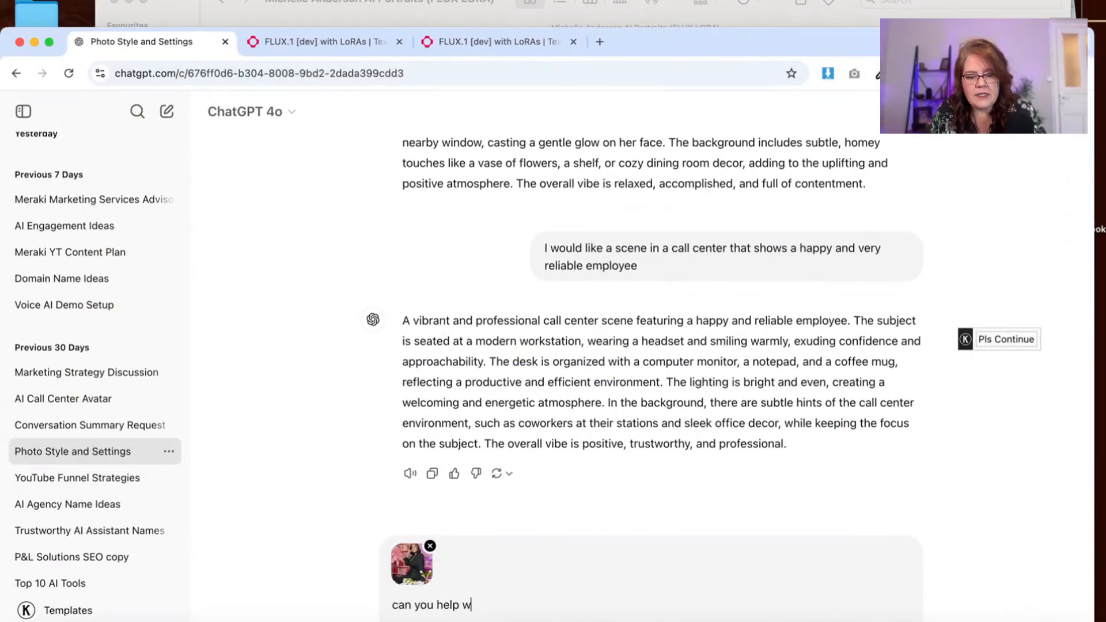
{"action": "type", "text": "rite a prompt"}
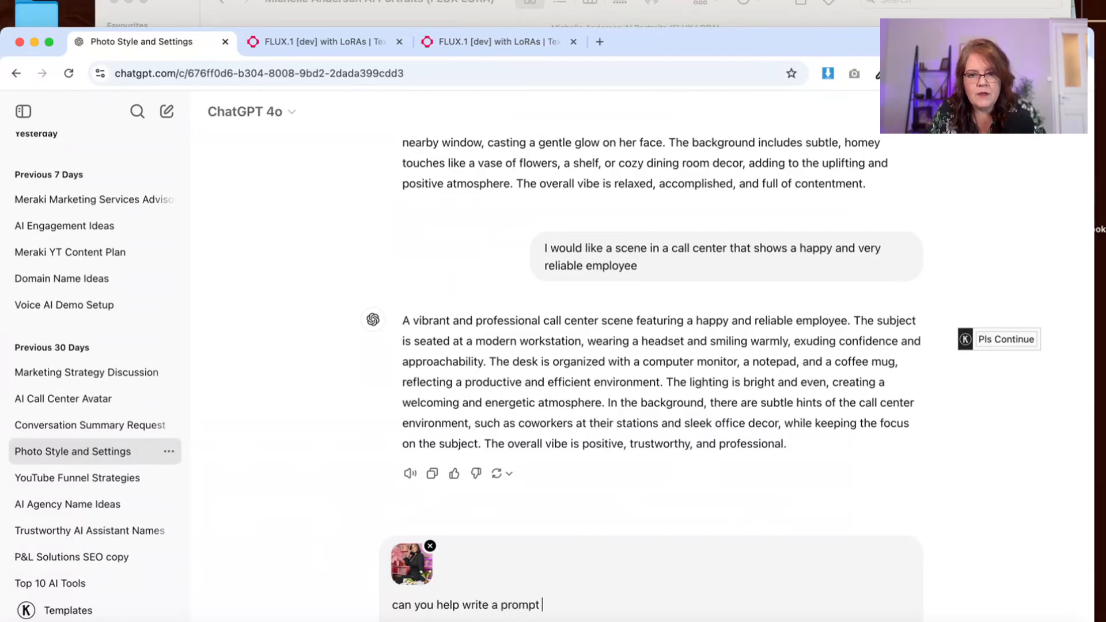
{"action": "type", "text": "for this i"}
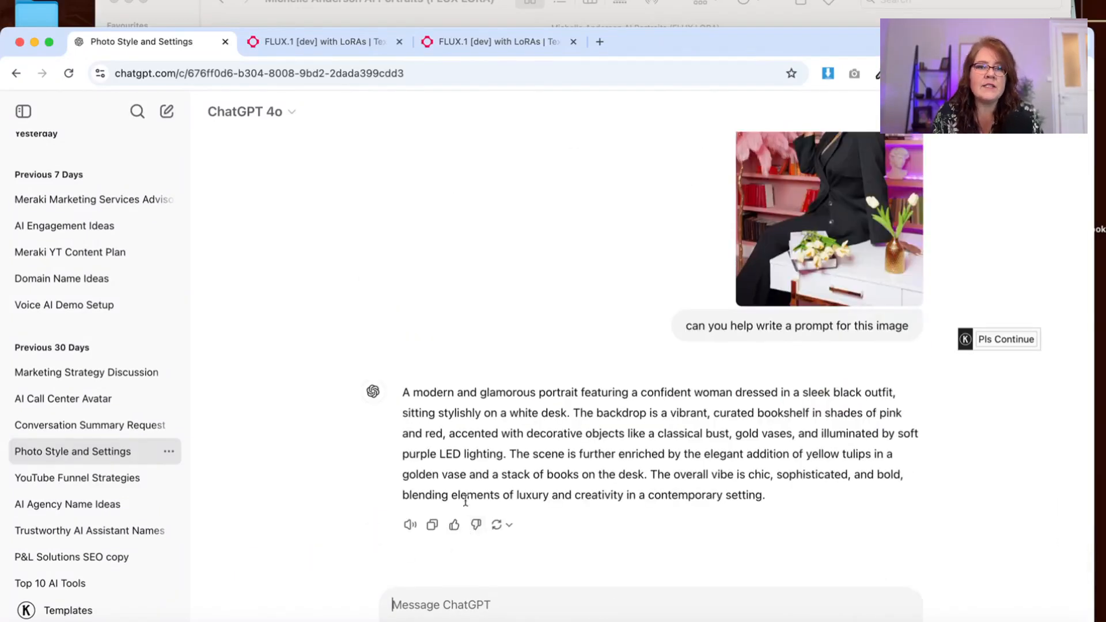
{"action": "left_click_drag", "start_coordinate": [403, 392], "coordinate": [654, 454]}
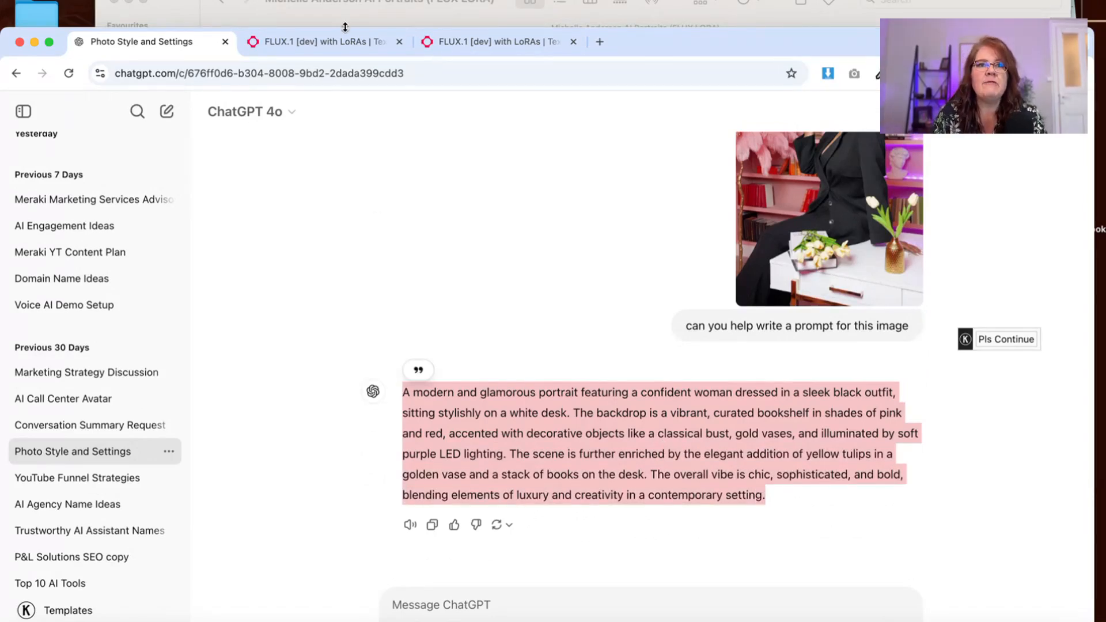
Step: Return to the fal.ai generator and reveal the additional generation settings
{"action": "left_click", "coordinate": [321, 41]}
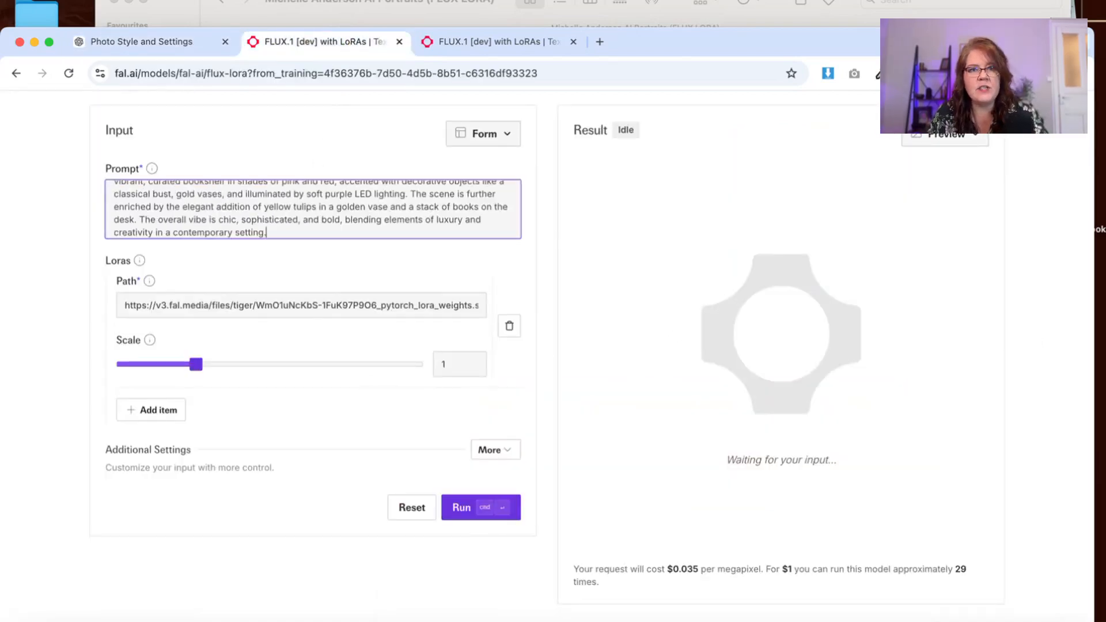
{"action": "mouse_move", "coordinate": [446, 413]}
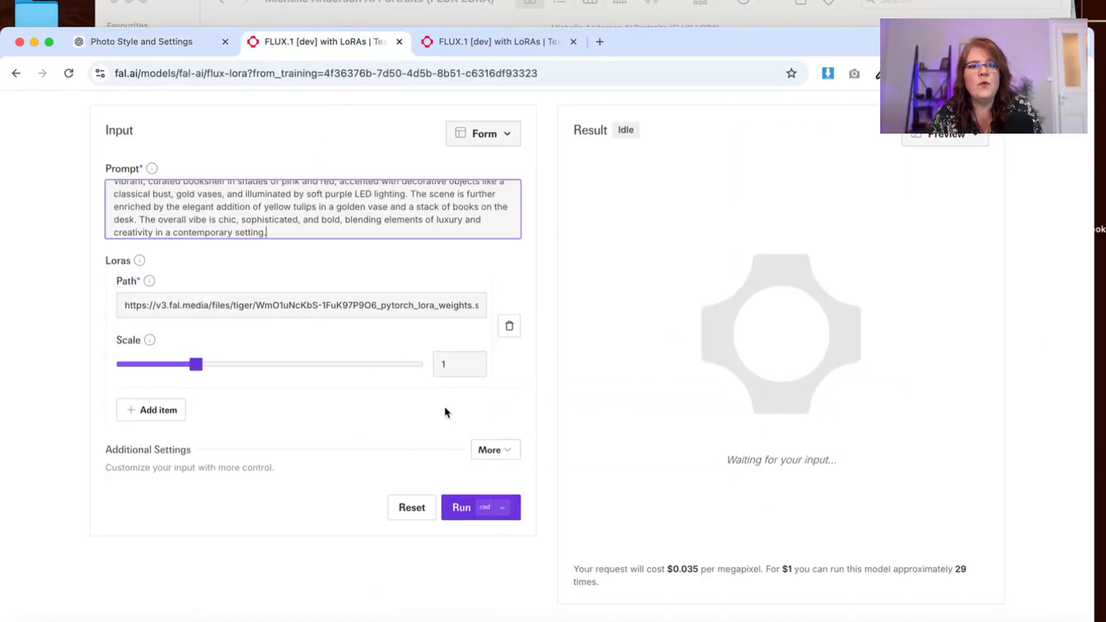
{"action": "left_click", "coordinate": [495, 449]}
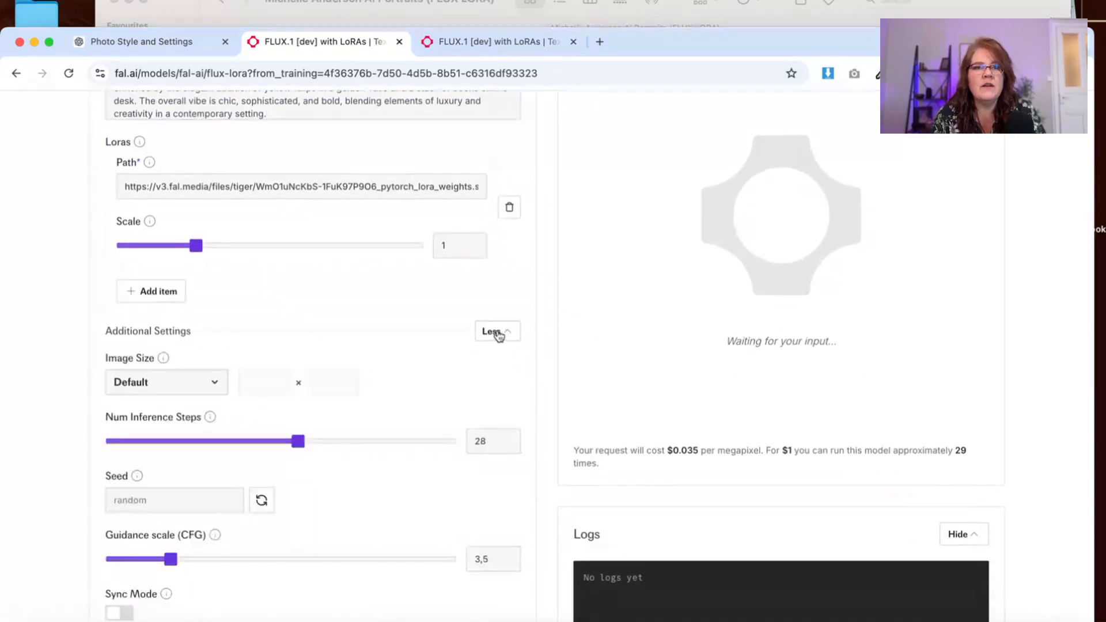
{"action": "scroll", "scroll_direction": "down", "scroll_amount": 3}
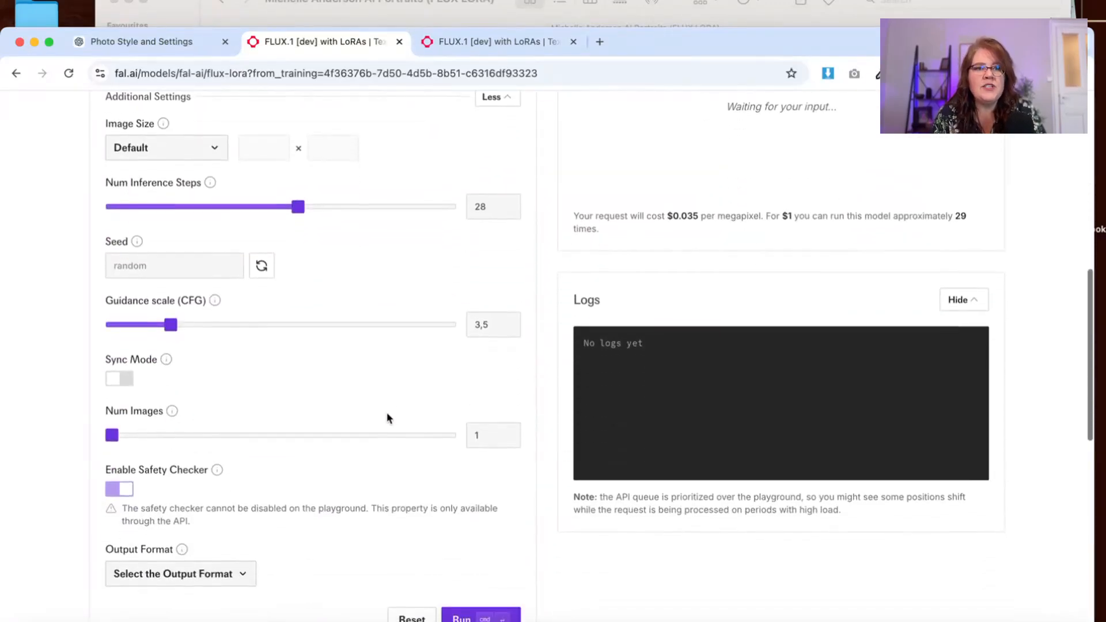
{"action": "mouse_move", "coordinate": [167, 338]}
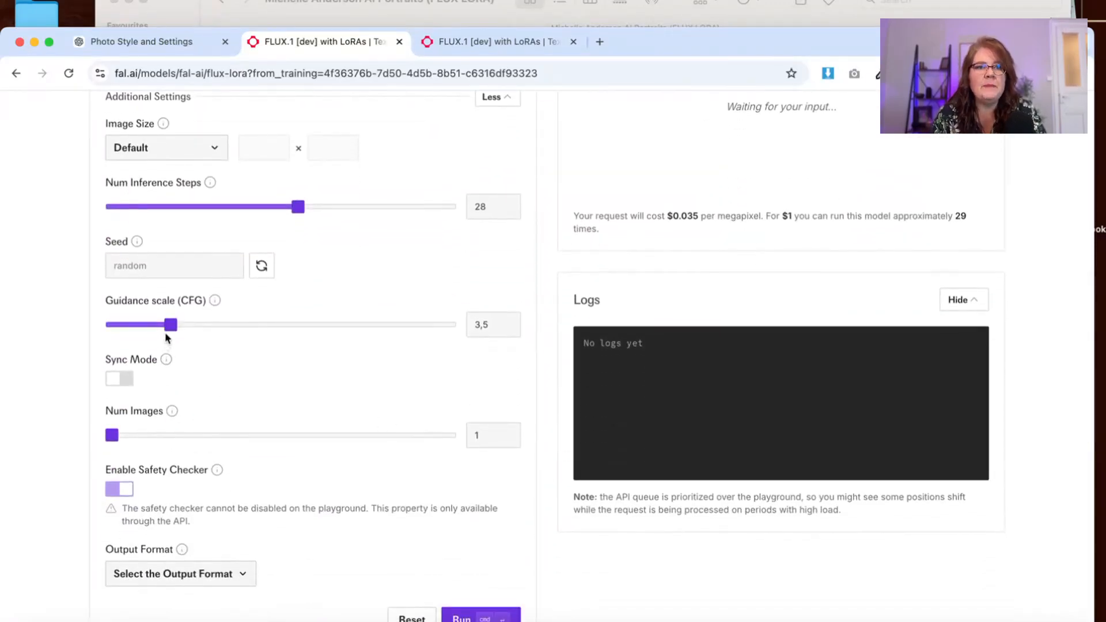
Step: Raise the Guidance scale (CFG) slider from 3.5 to 10
{"action": "left_click_drag", "start_coordinate": [166, 323], "coordinate": [265, 324]}
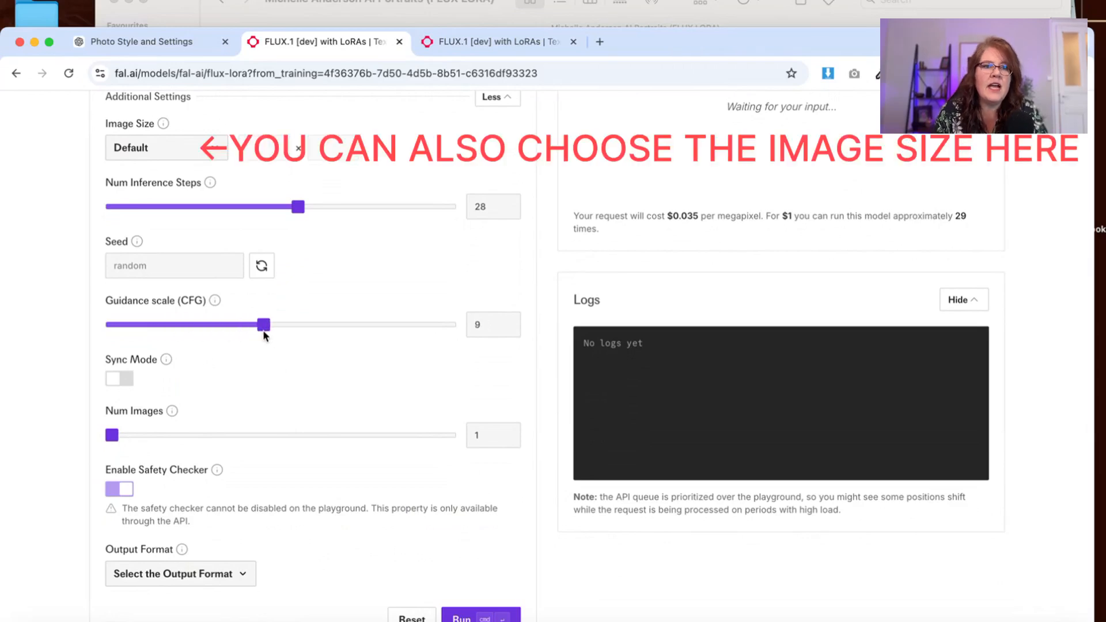
{"action": "left_click_drag", "start_coordinate": [265, 325], "coordinate": [298, 325]}
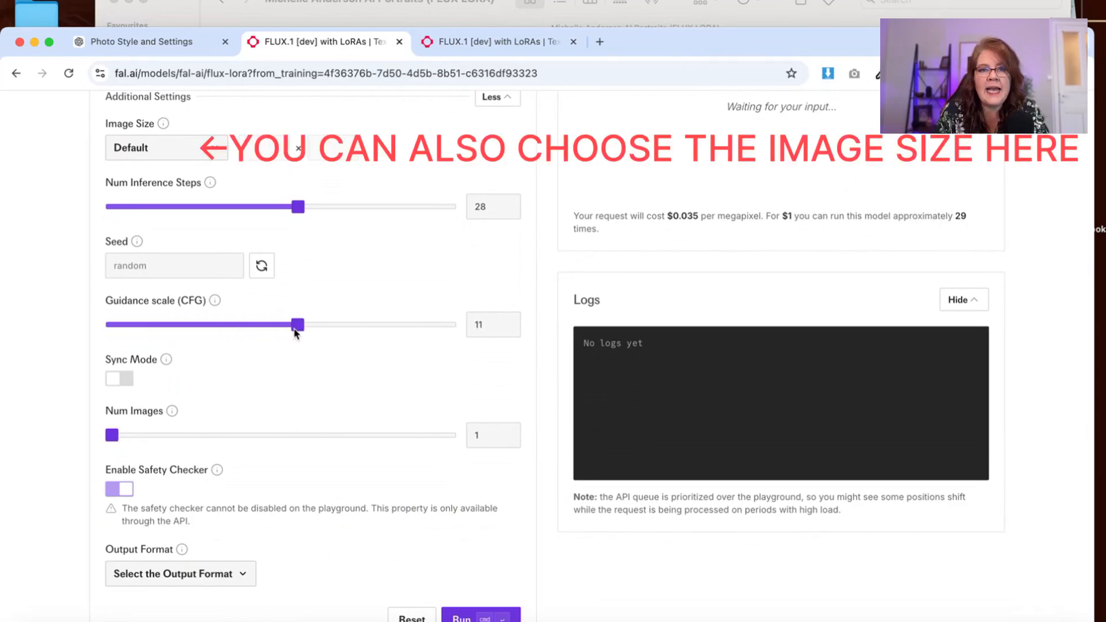
{"action": "left_click_drag", "start_coordinate": [300, 324], "coordinate": [309, 324]}
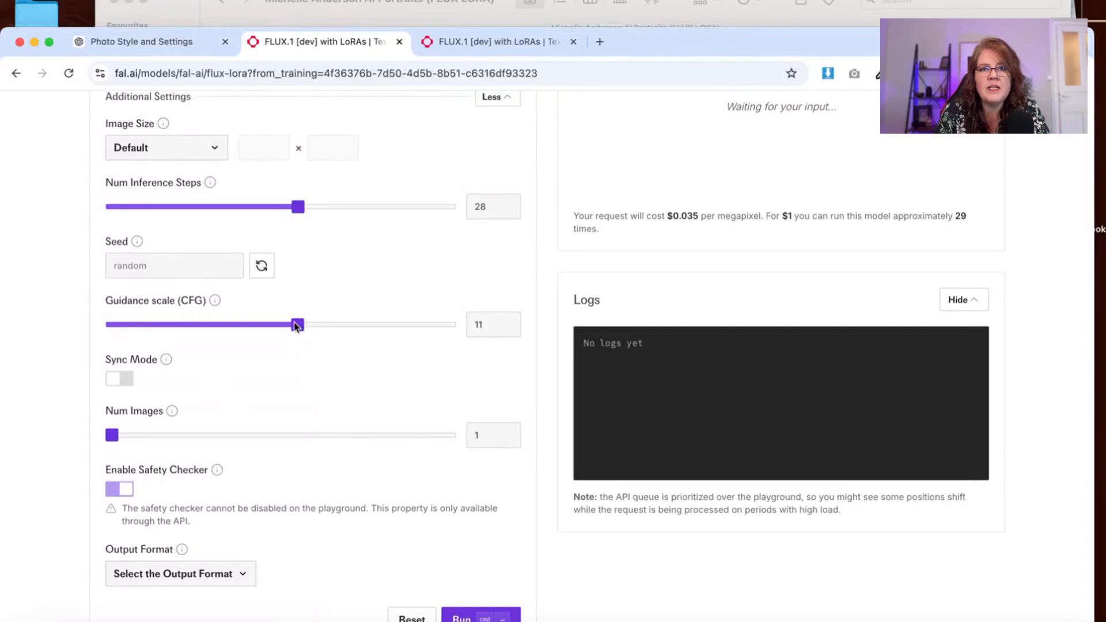
{"action": "left_click_drag", "start_coordinate": [297, 324], "coordinate": [287, 324]}
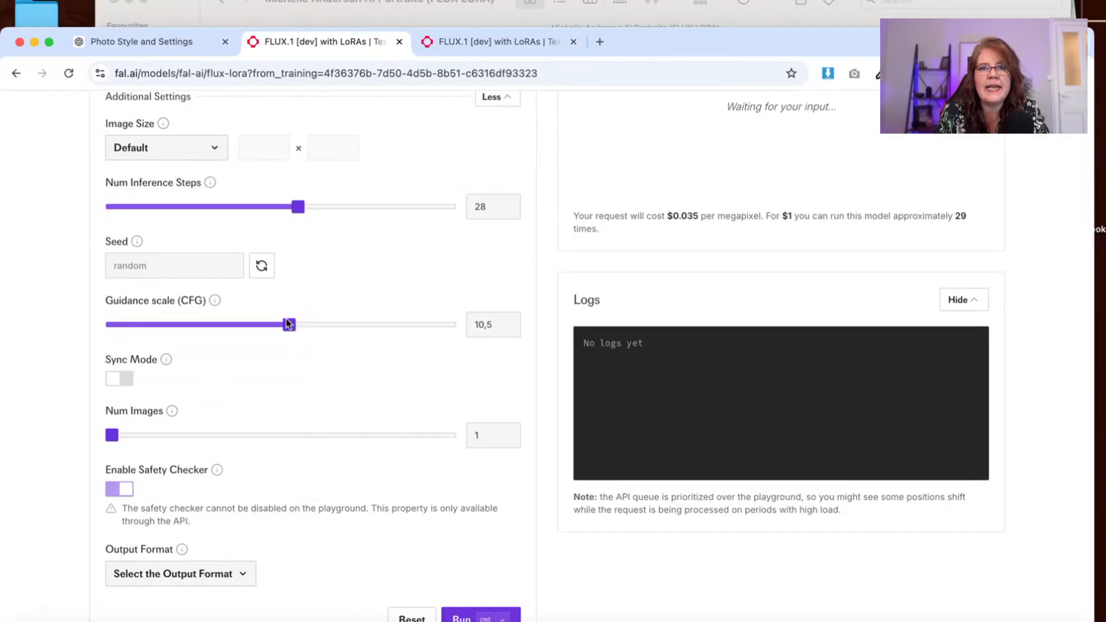
{"action": "left_click_drag", "start_coordinate": [291, 325], "coordinate": [281, 325]}
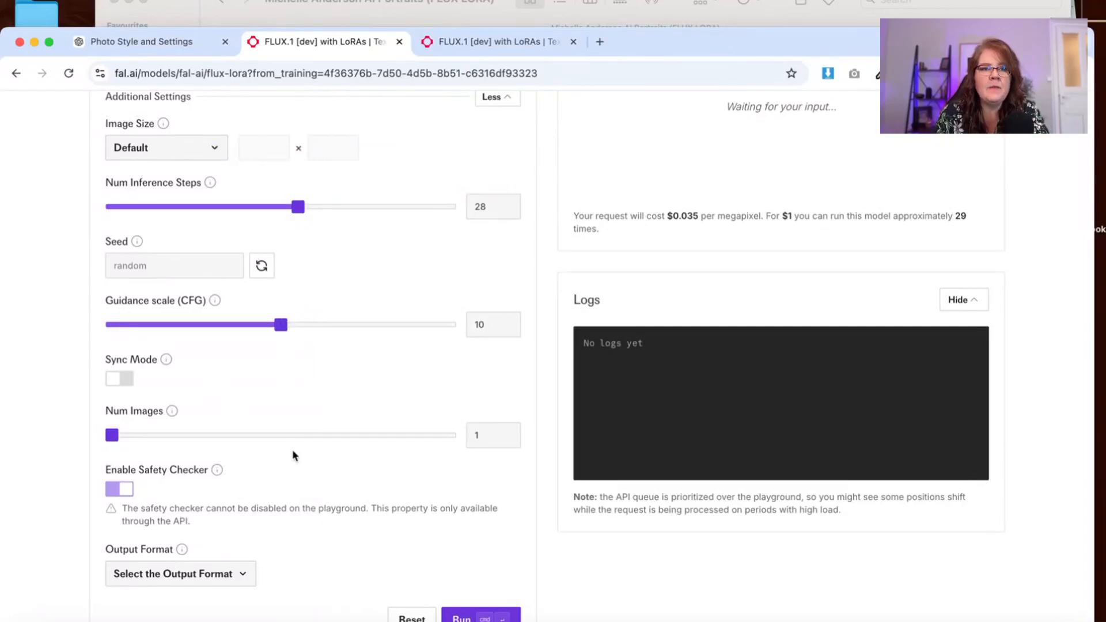
{"action": "scroll", "scroll_direction": "down", "scroll_amount": 3}
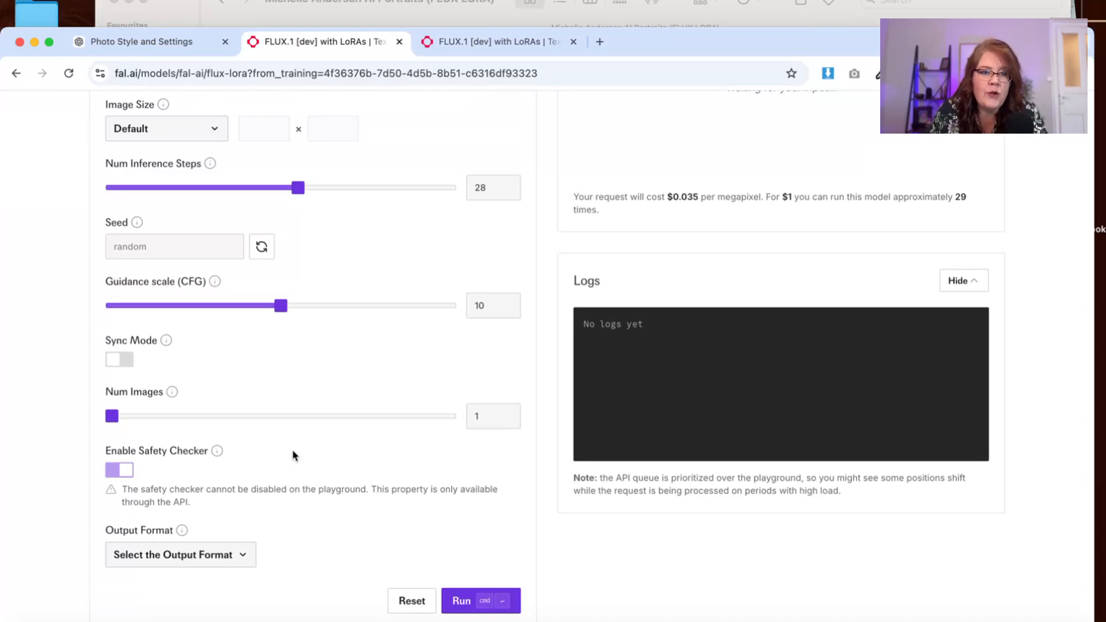
{"action": "mouse_move", "coordinate": [616, 360]}
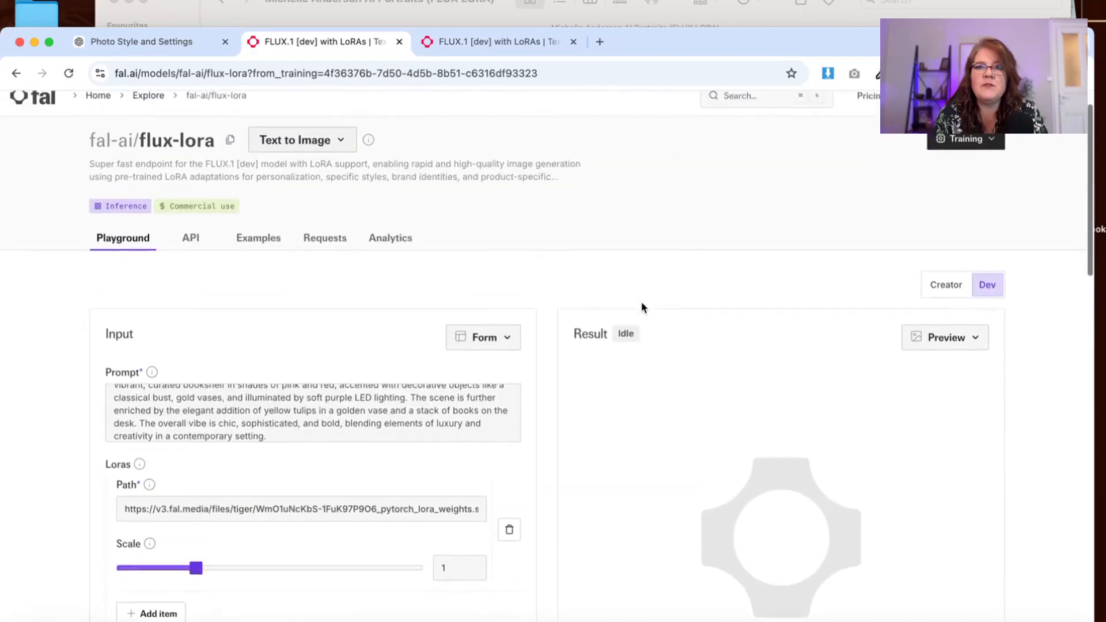
Step: Scroll through the page to view the completed pink-lit bookshelf portrait result
{"action": "scroll", "scroll_direction": "down", "scroll_amount": 3}
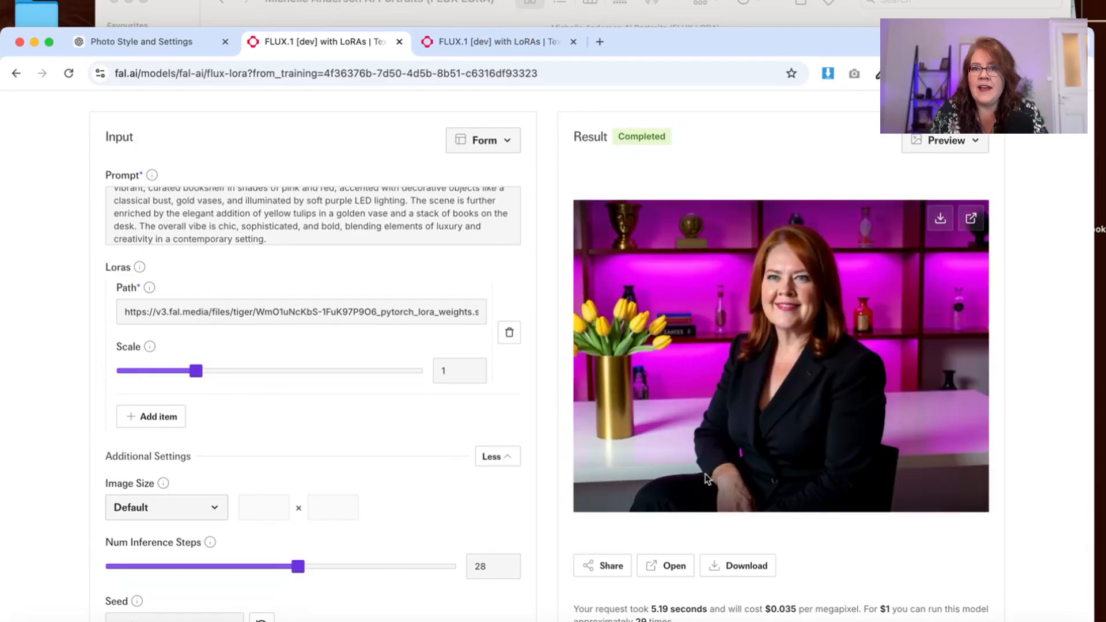
{"action": "mouse_move", "coordinate": [937, 295]}
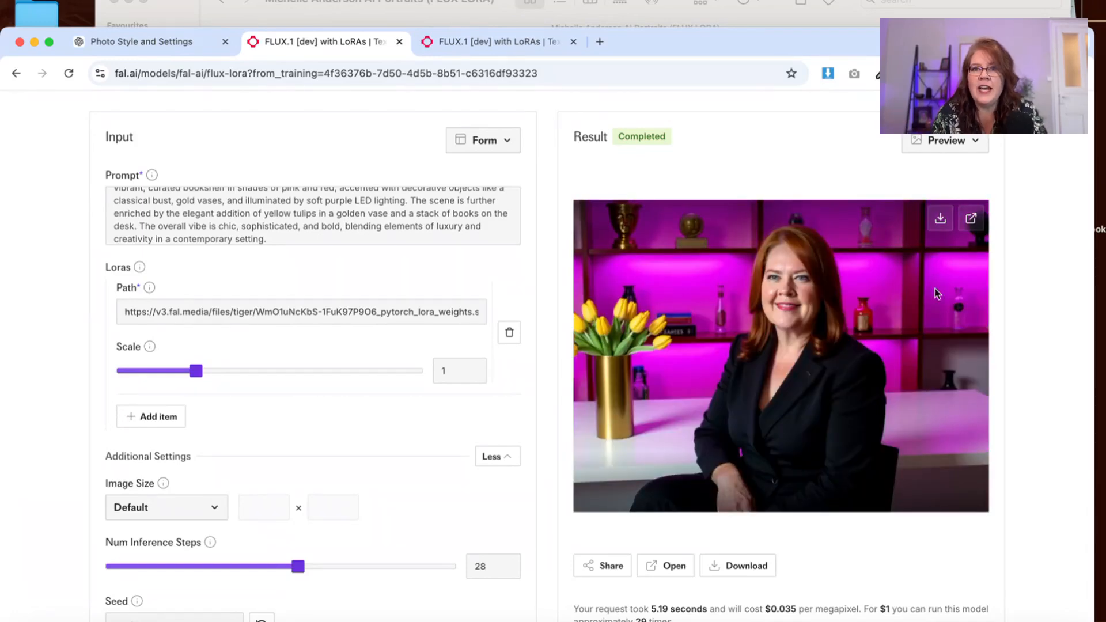
{"action": "scroll", "scroll_direction": "down", "scroll_amount": 3}
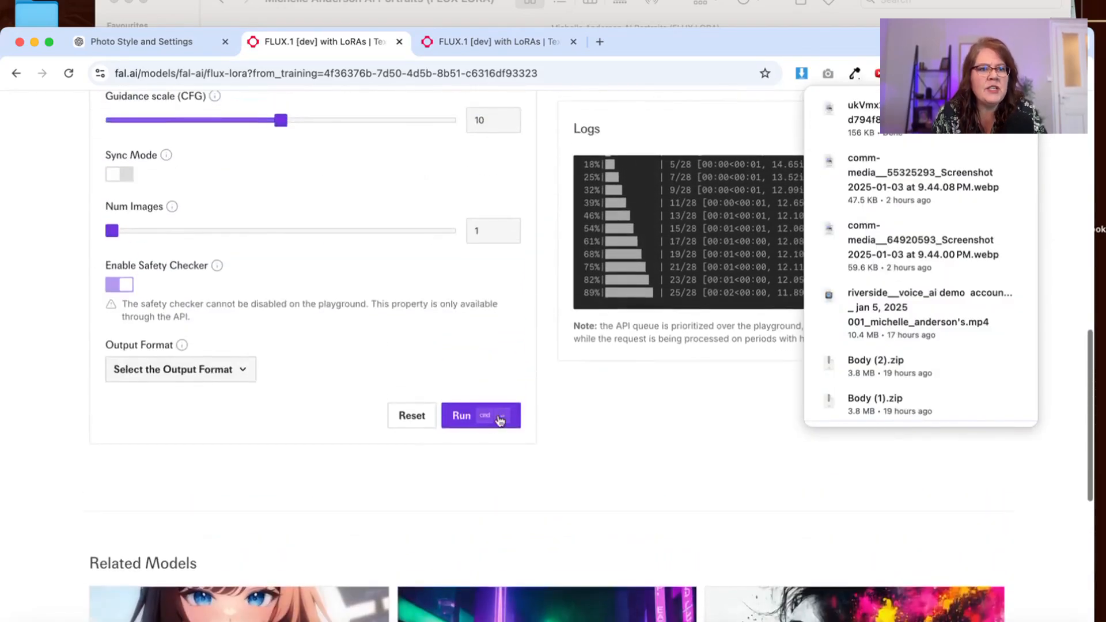
{"action": "left_click", "coordinate": [180, 369]}
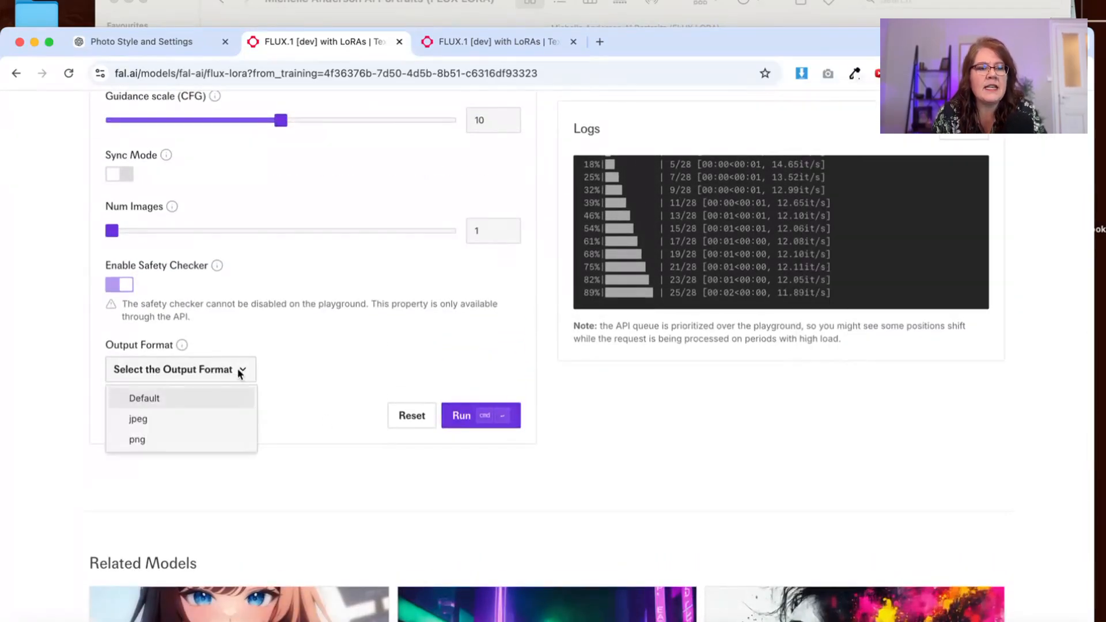
{"action": "left_click", "coordinate": [138, 440]}
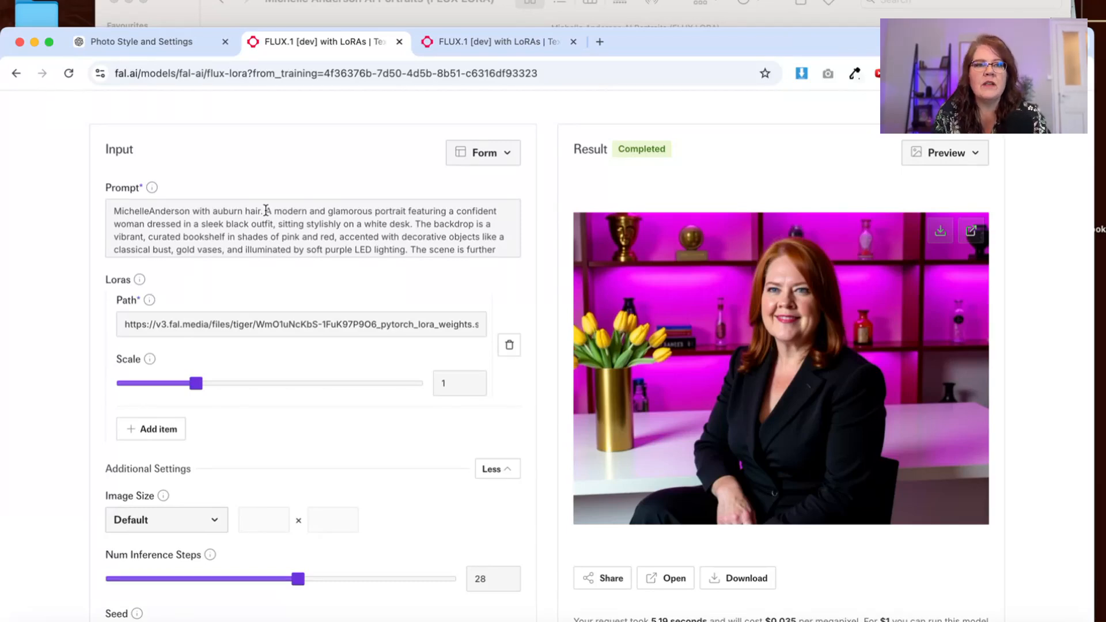
{"action": "left_click_drag", "start_coordinate": [267, 210], "coordinate": [321, 237]}
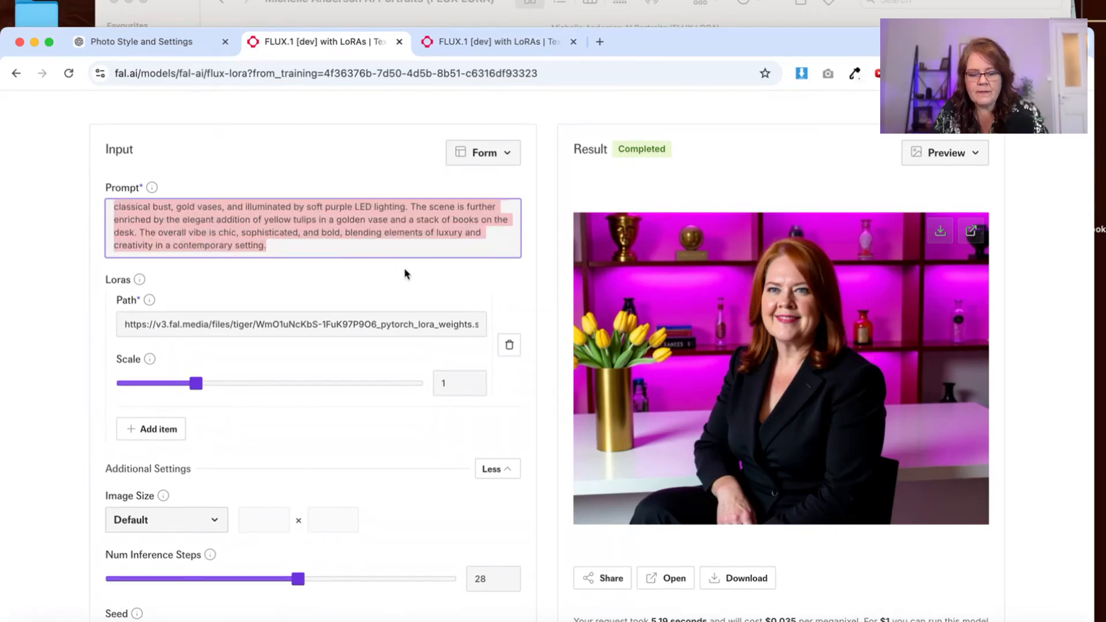
{"action": "type", "text": "MichelleAnderson with auburn hair. a happy woman outside on a walk in the for"}
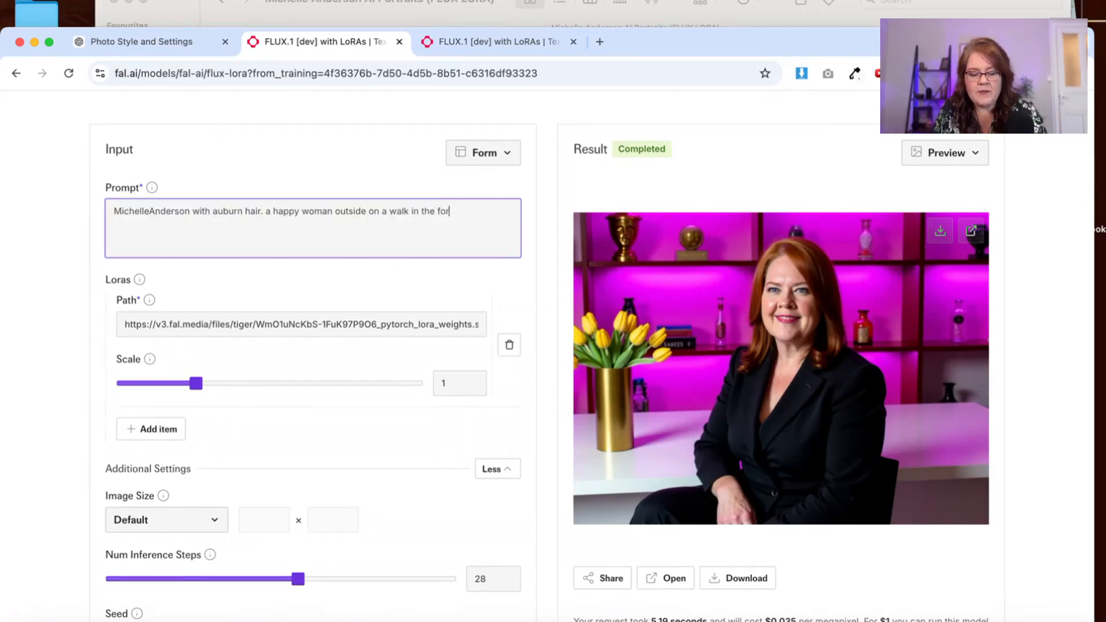
{"action": "type", "text": "est"}
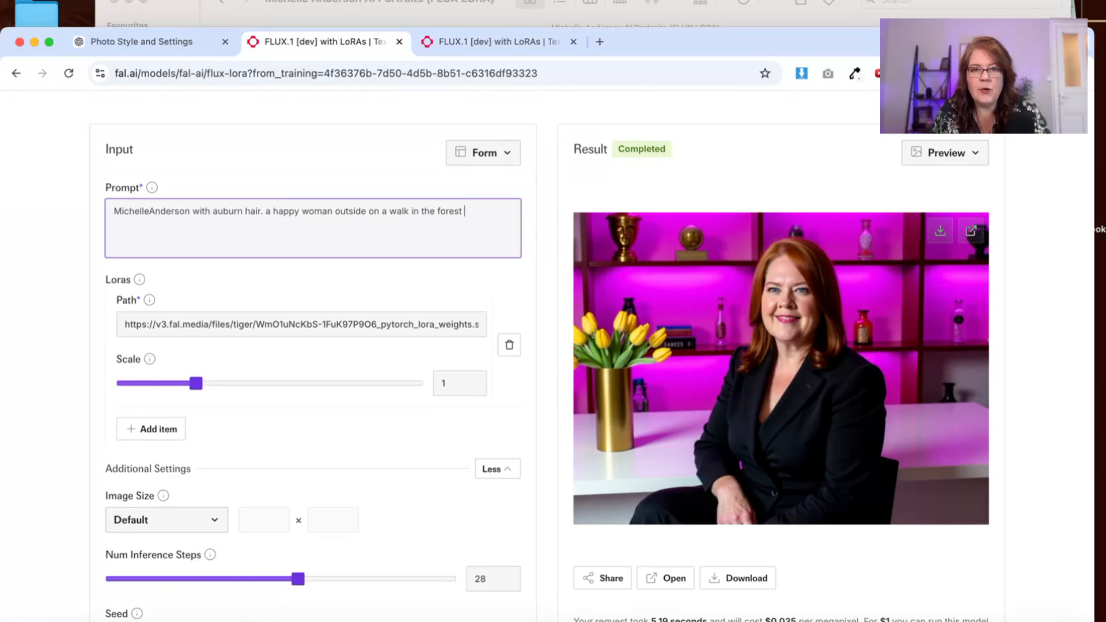
{"action": "type", "text": "IM"}
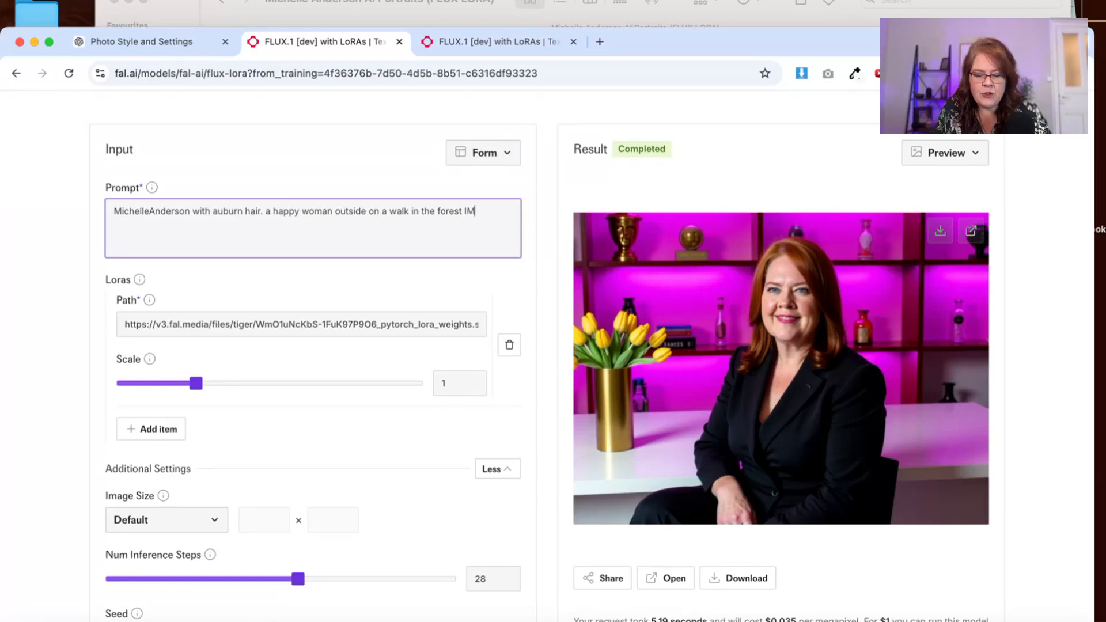
{"action": "type", "text": "G_"}
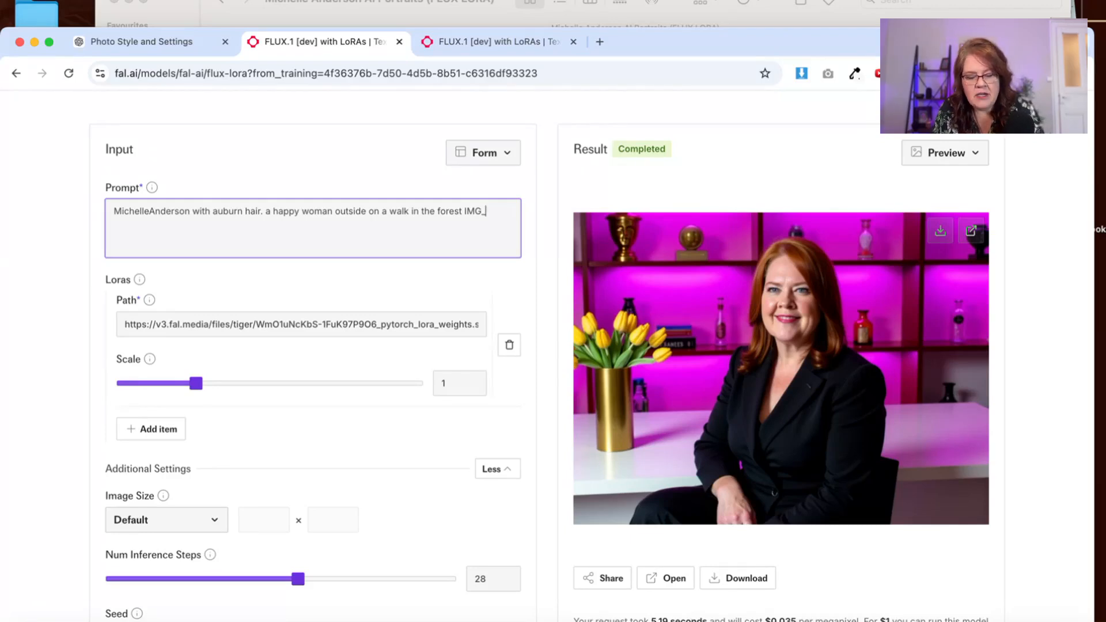
{"action": "type", "text": "001"}
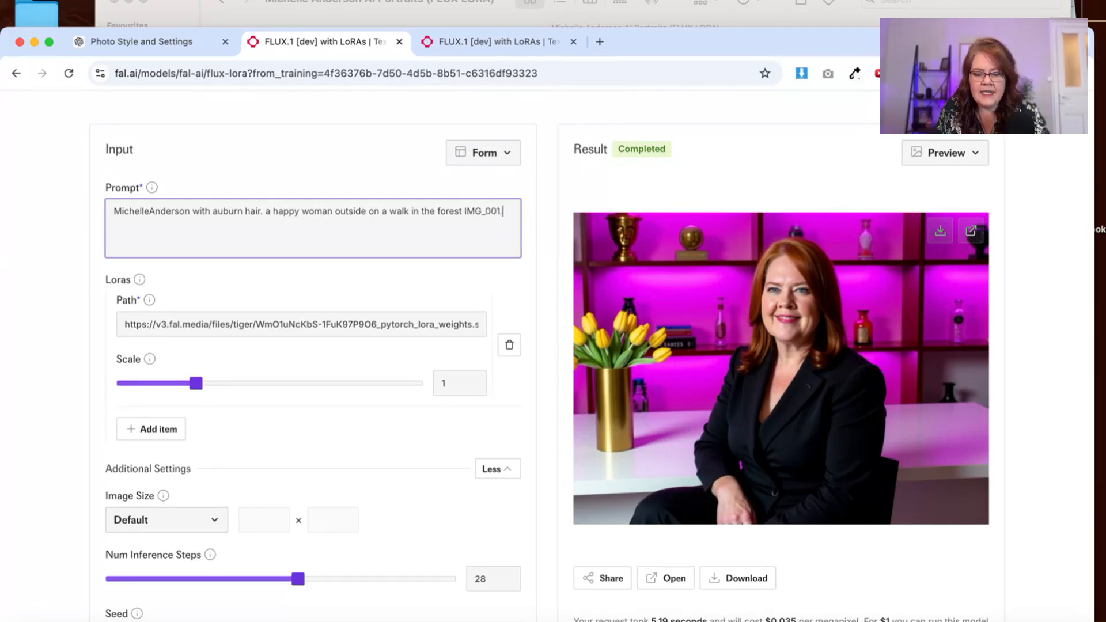
{"action": "type", "text": "HEIC"}
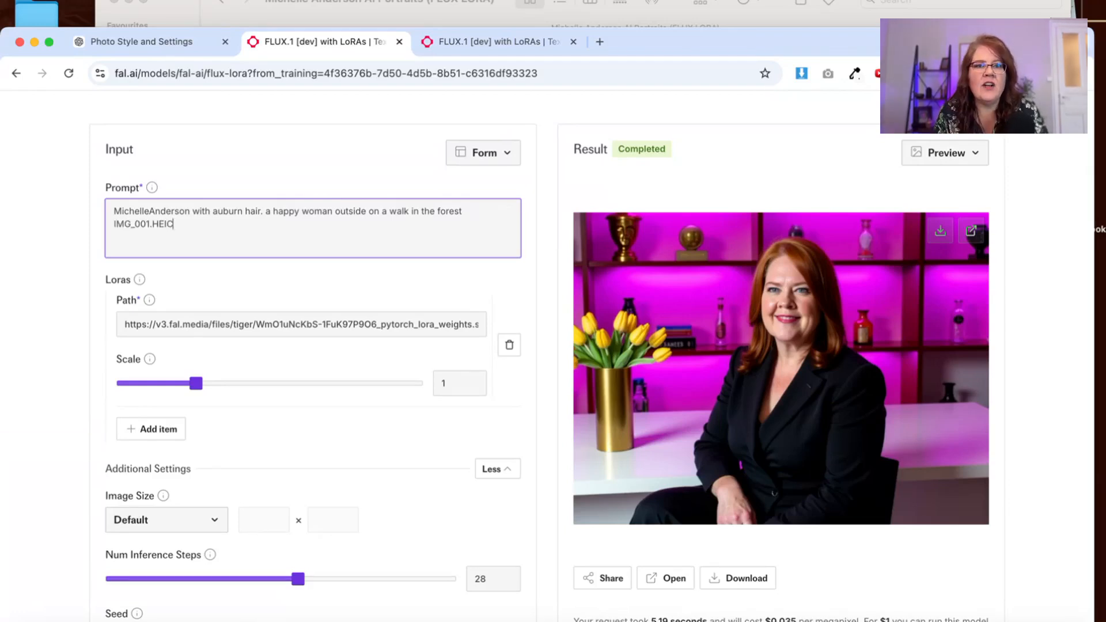
{"action": "scroll", "scroll_direction": "down", "scroll_amount": 3}
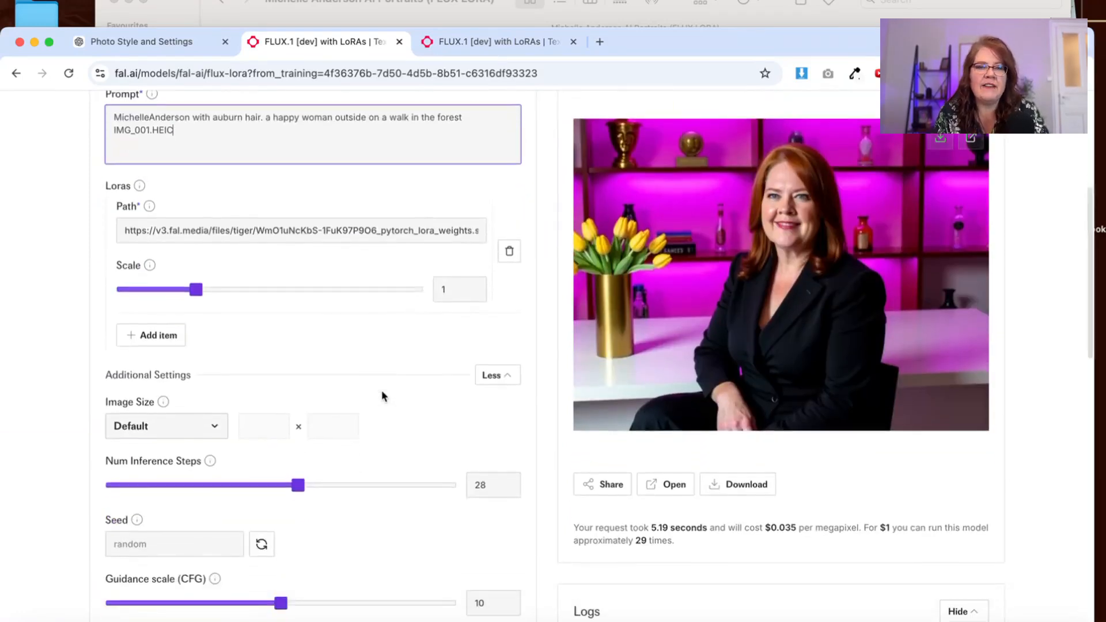
Step: Scroll to view the generated smiling forest selfie in the Result panel
{"action": "scroll", "scroll_direction": "down", "scroll_amount": 3}
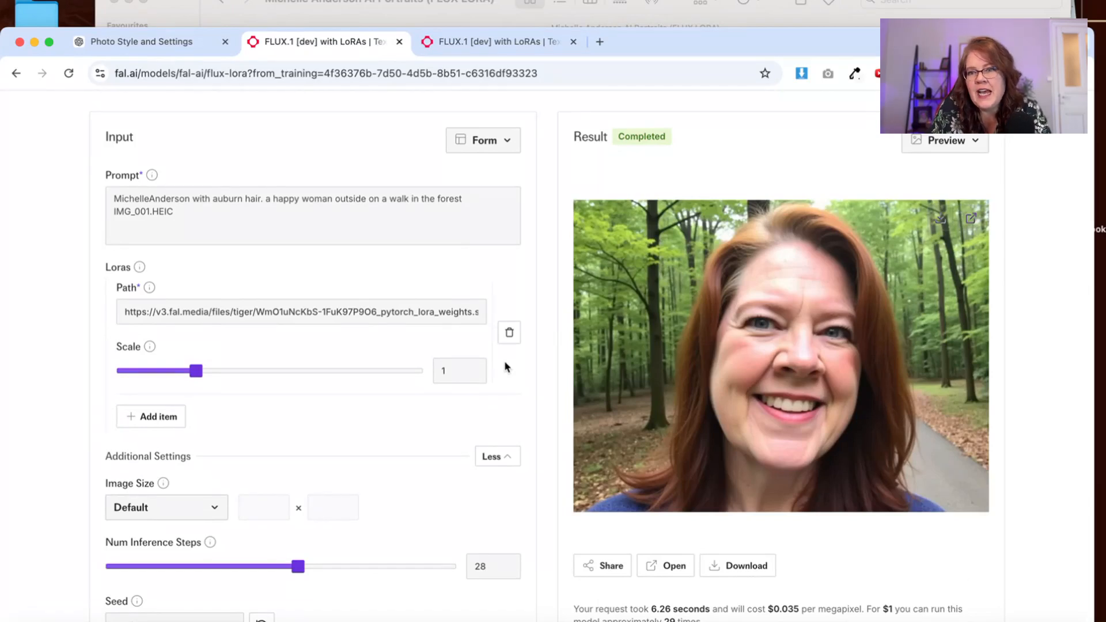
{"action": "mouse_move", "coordinate": [427, 539]}
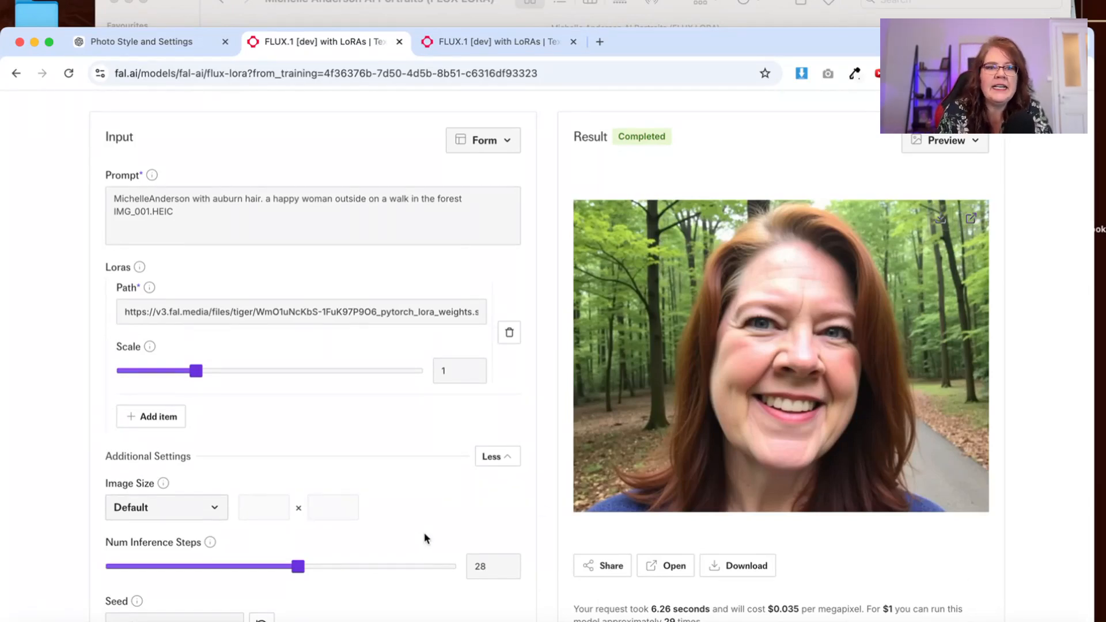
Step: Lower the Guidance scale (CFG) slider from 10 to 8 for the next forest selfie run
{"action": "scroll", "scroll_direction": "down", "scroll_amount": 3}
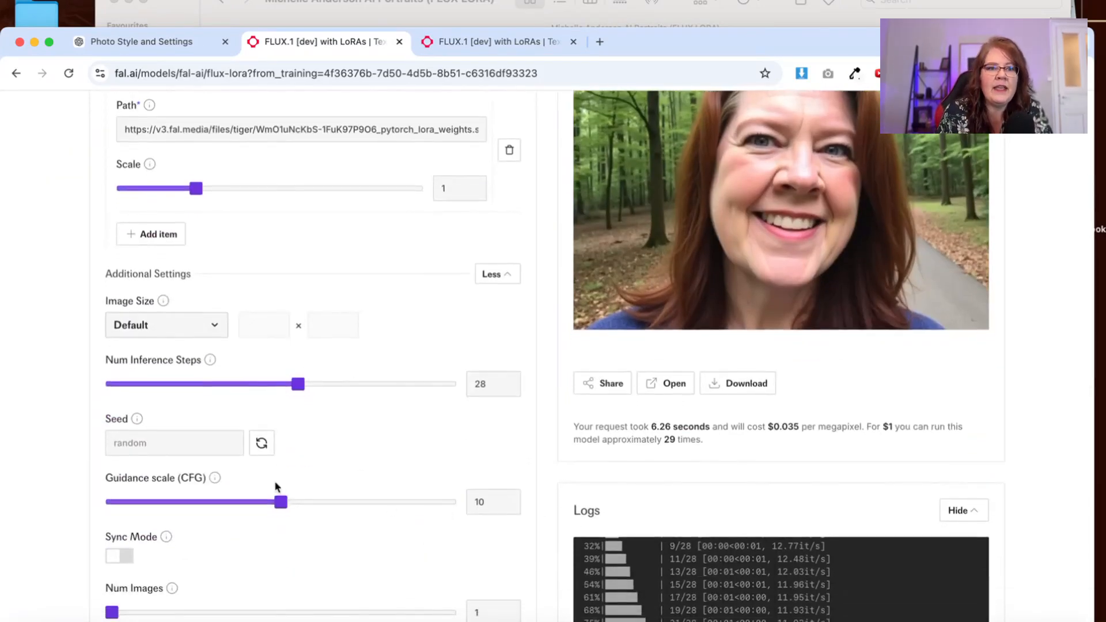
{"action": "left_click_drag", "start_coordinate": [281, 502], "coordinate": [246, 501]}
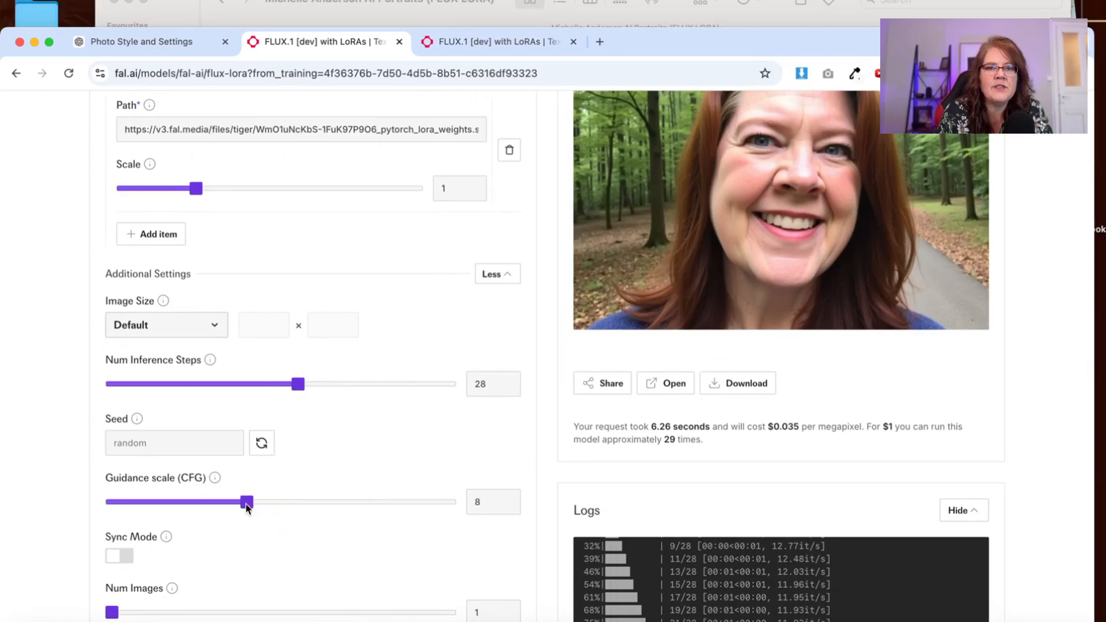
{"action": "mouse_move", "coordinate": [259, 511]}
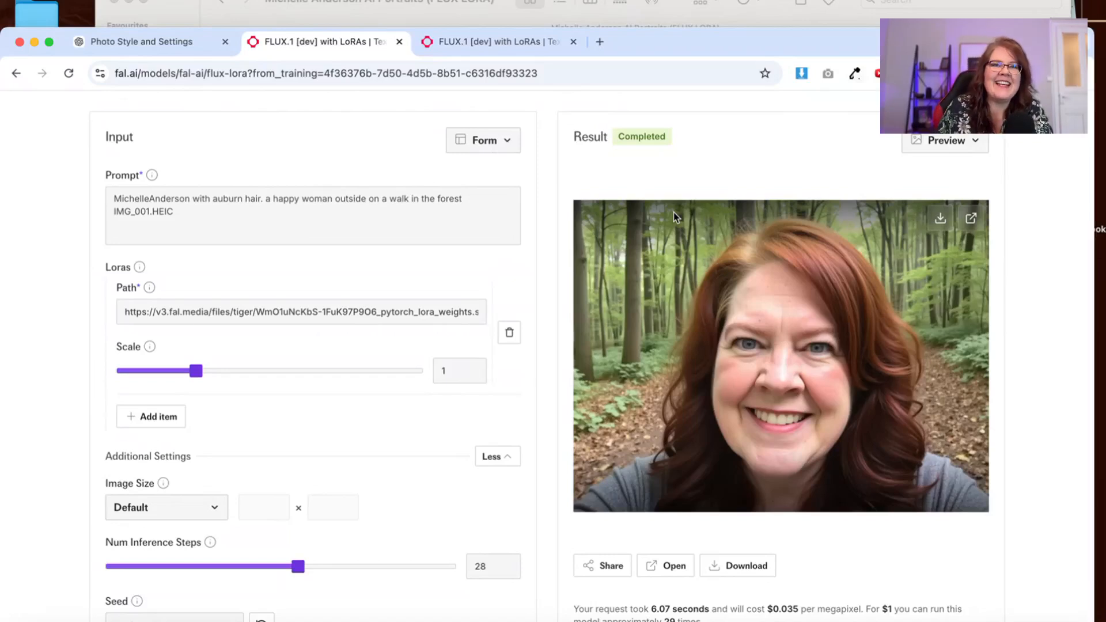
{"action": "mouse_move", "coordinate": [910, 258]}
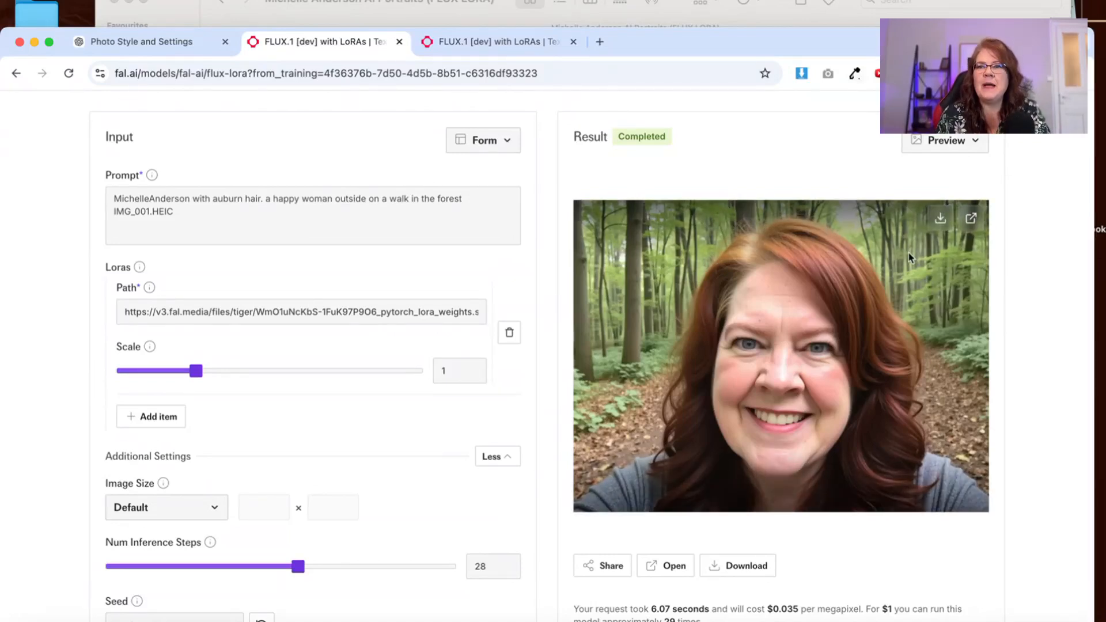